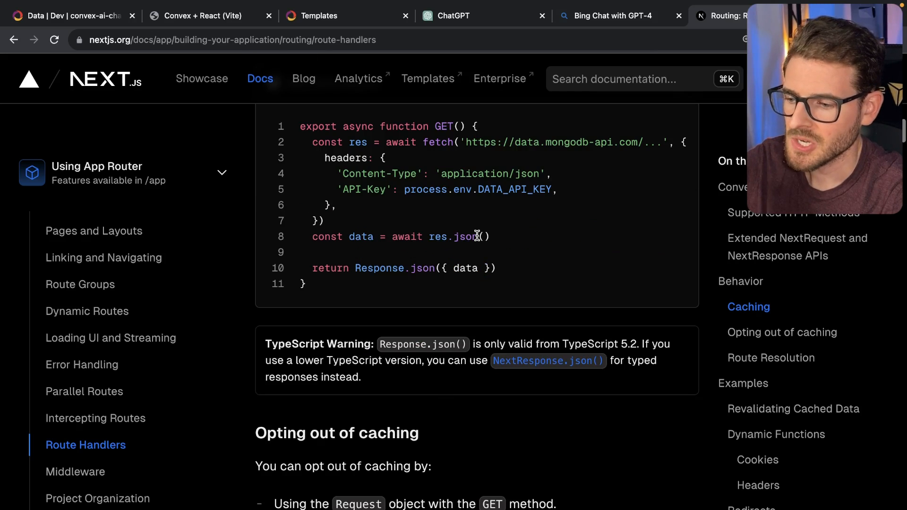
Ask ChatGPT for an example Next.js API route handler that accepts a GET request
scroll(down, 3)
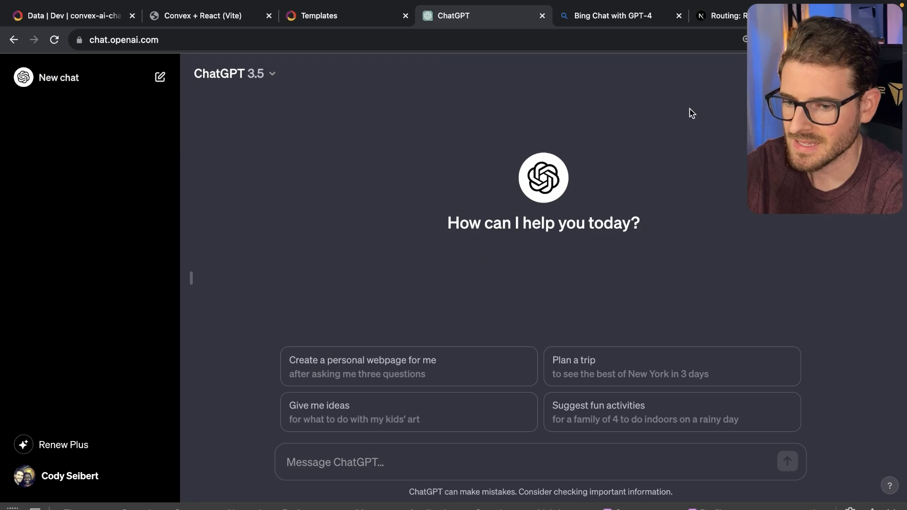
text(give me an example code snippet of a next.js api route handler which accepts a GET request. Please only provide an app router example.)
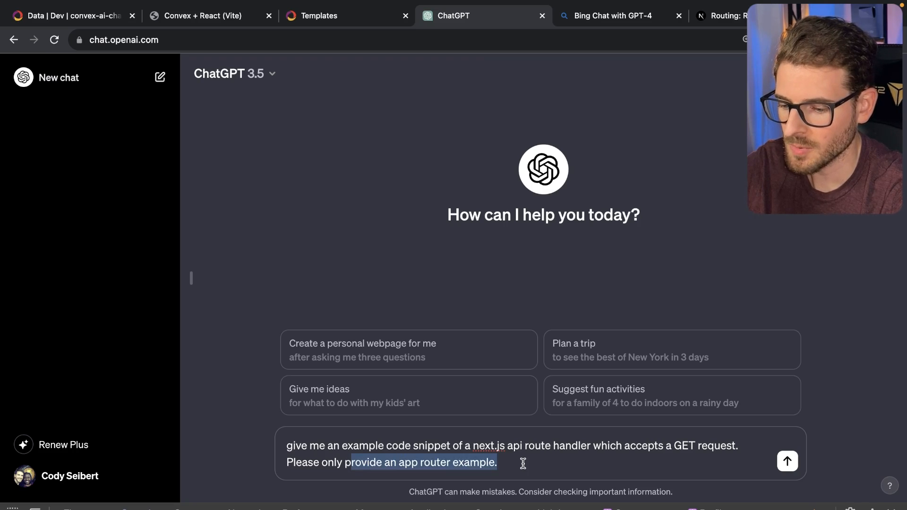
click(787, 461)
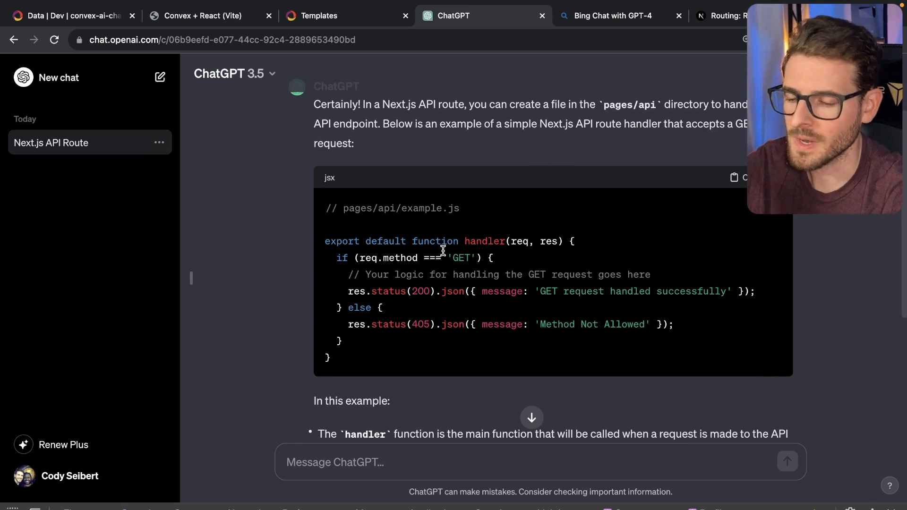
Select NextApiRequest in Bing's answer and search the Next.js docs for 'Request'
click(606, 16)
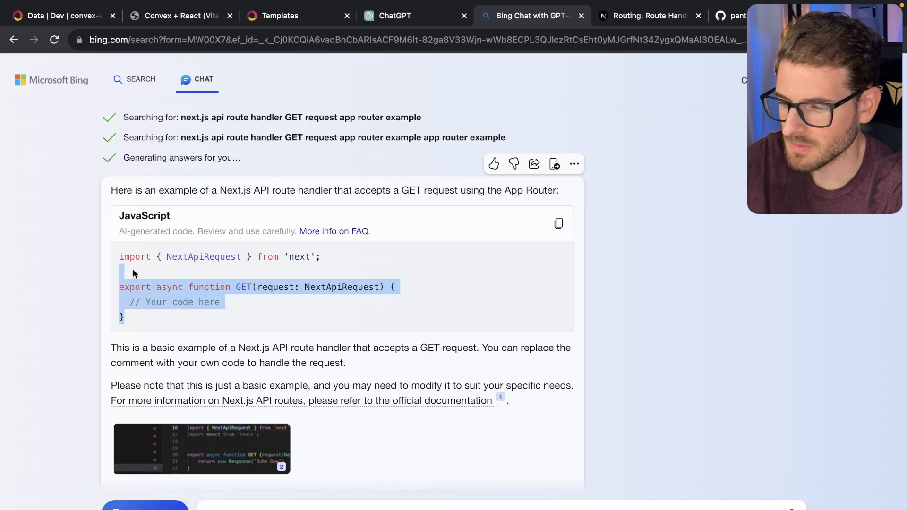
double_click(341, 287)
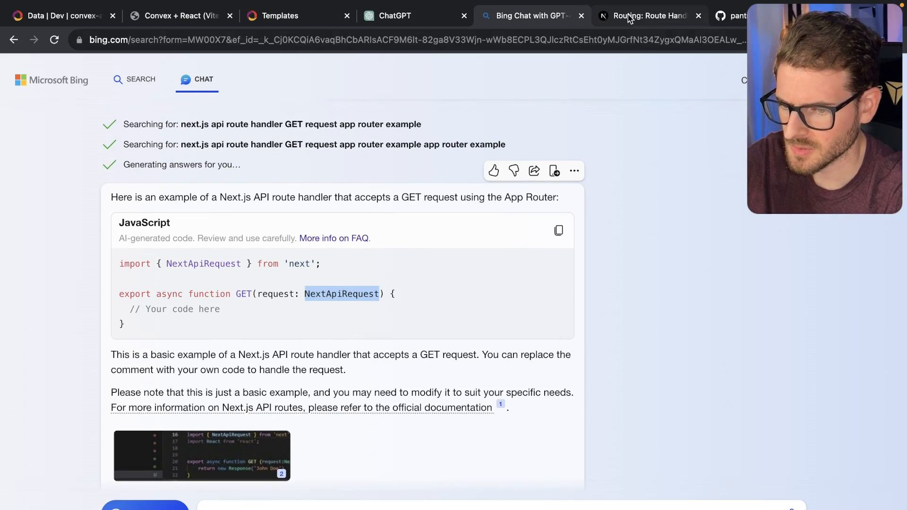
click(648, 16)
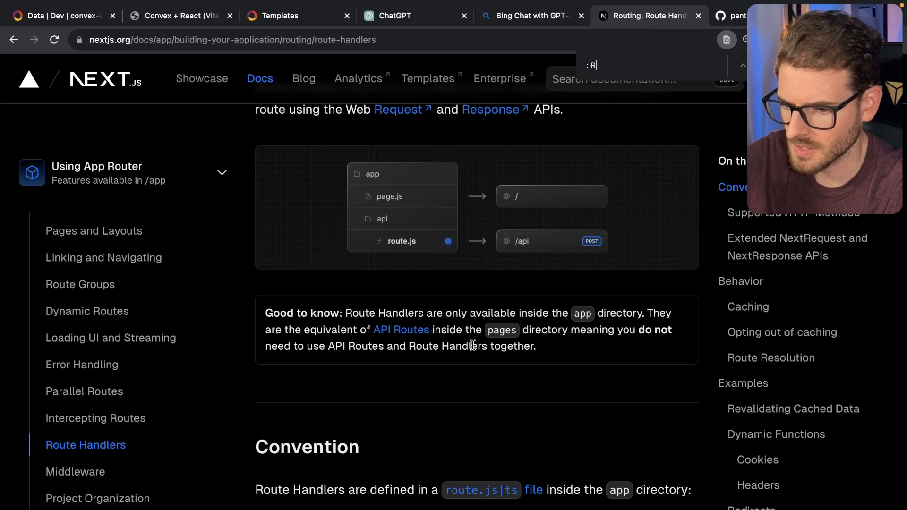
text(equest)
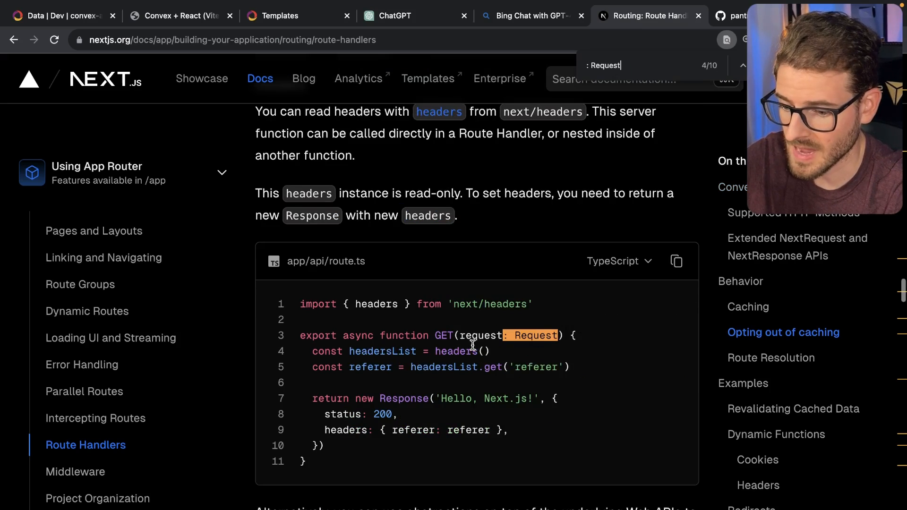
Flip between the Bing Chat and ChatGPT answers to compare their handler types
click(526, 16)
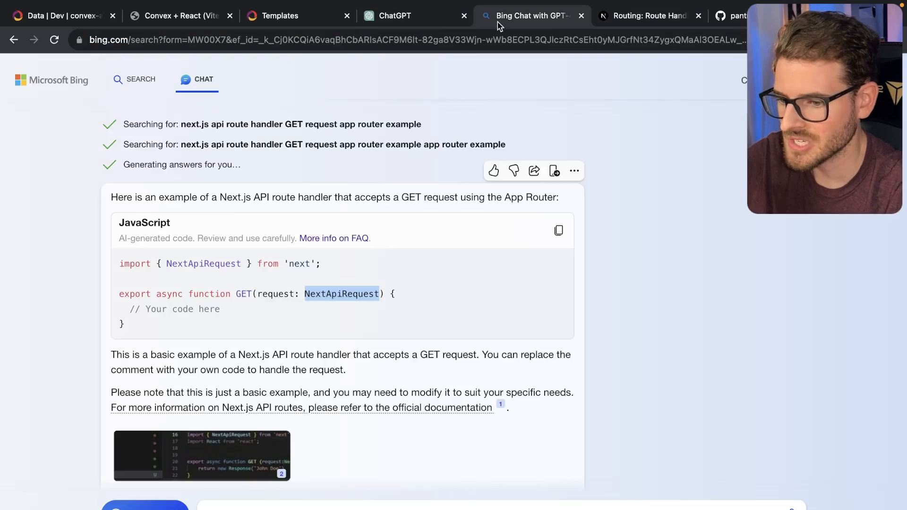
click(396, 16)
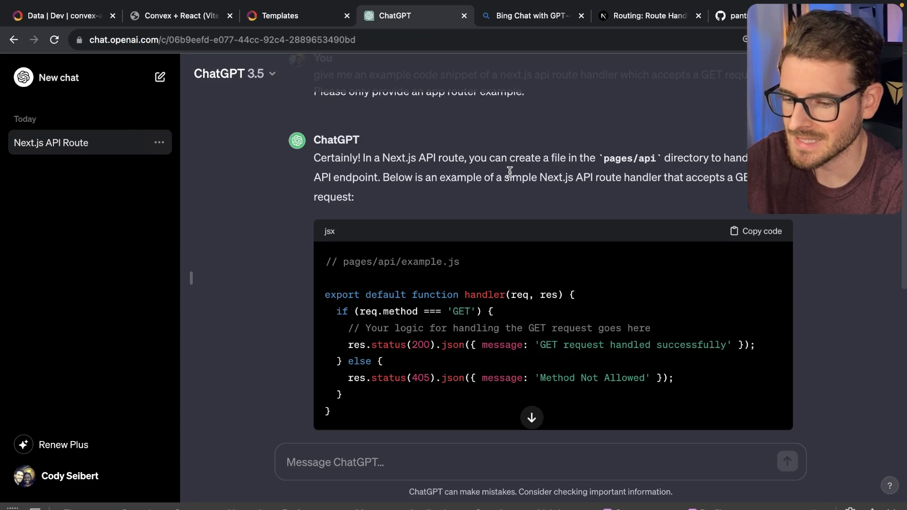
click(527, 16)
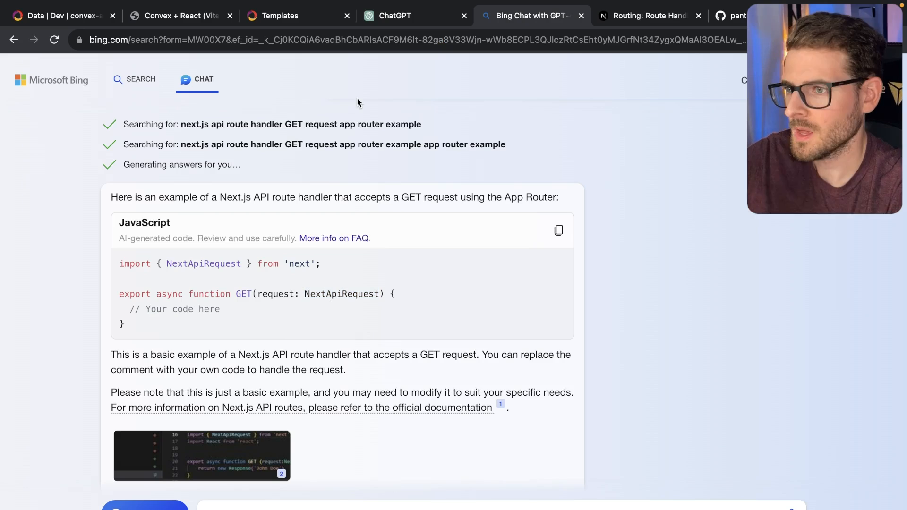
mouse_move(527, 119)
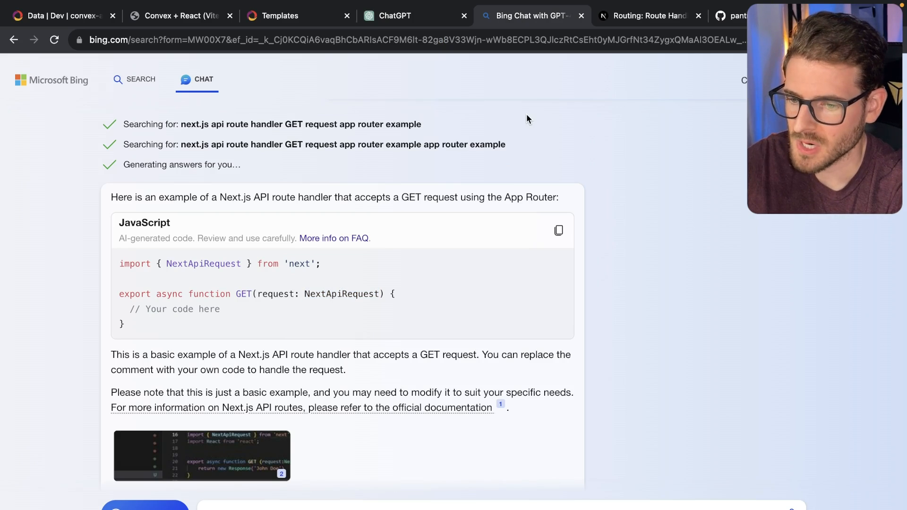
Review the docs' Request-typed route handler examples, then move to the Convex templates page
click(648, 17)
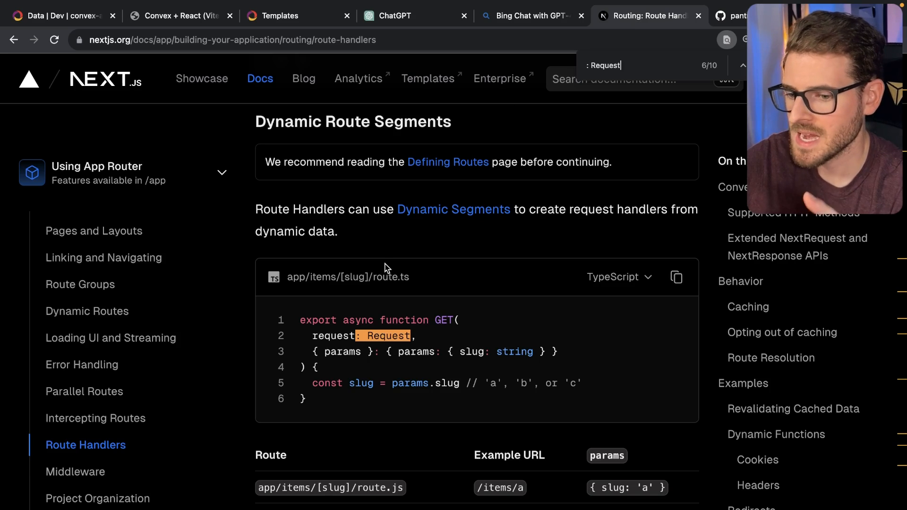
key(Escape)
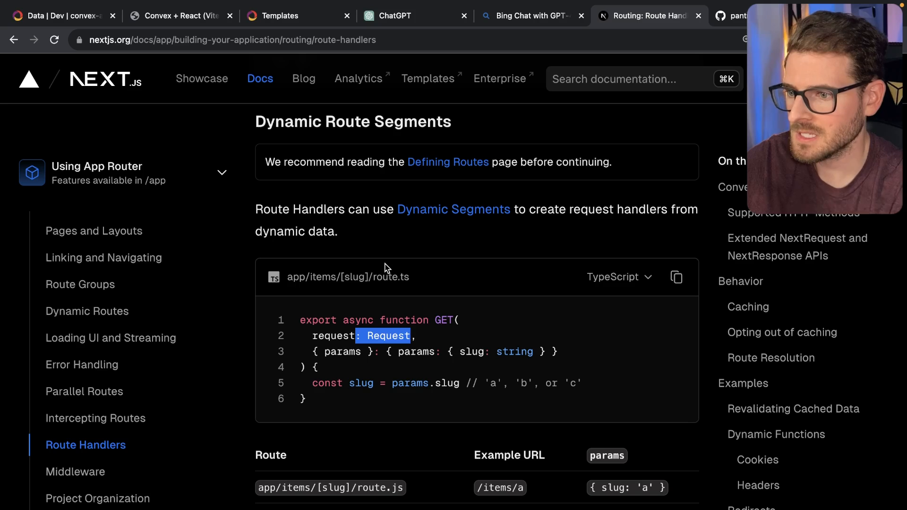
mouse_move(405, 303)
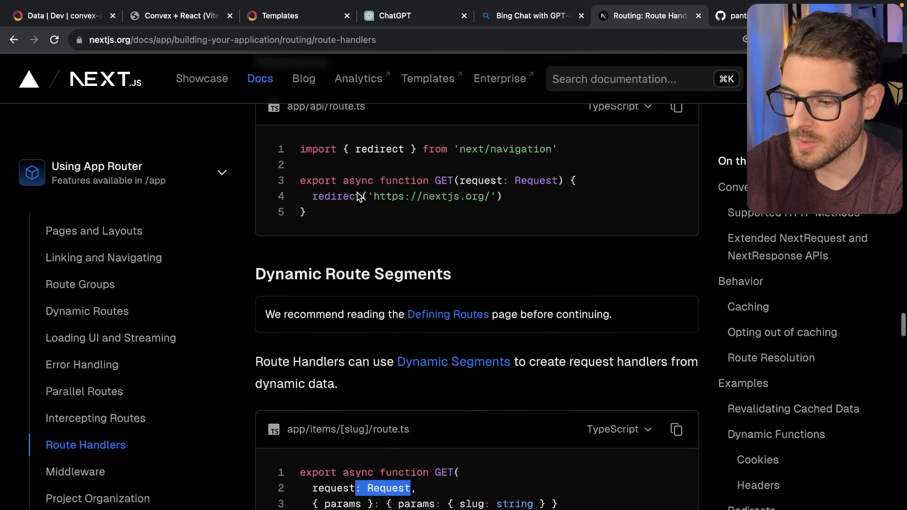
click(280, 16)
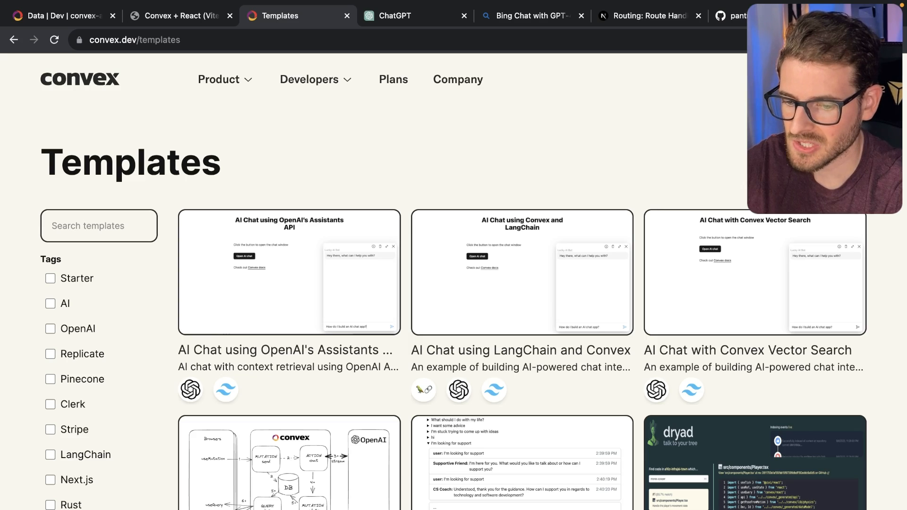
mouse_move(715, 276)
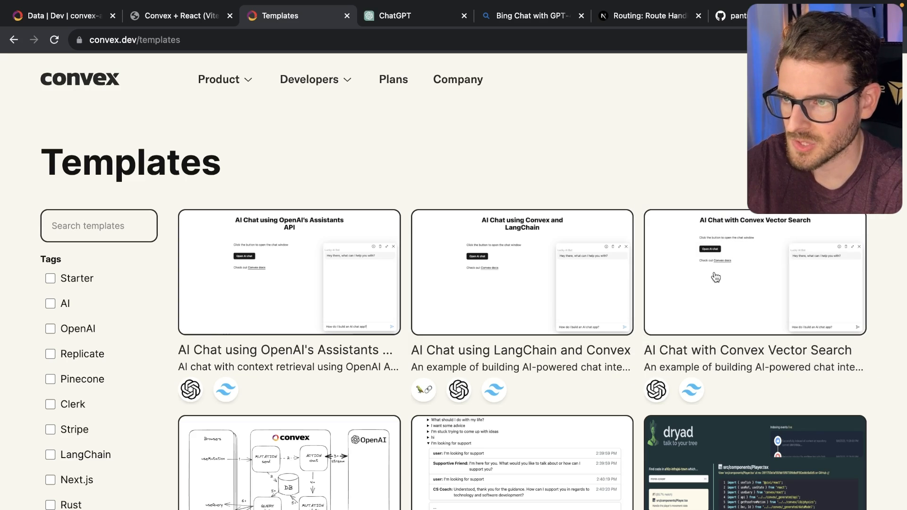
Open the AI Chat with Convex Vector Search template, then the convex-ai-chat dashboard
click(754, 272)
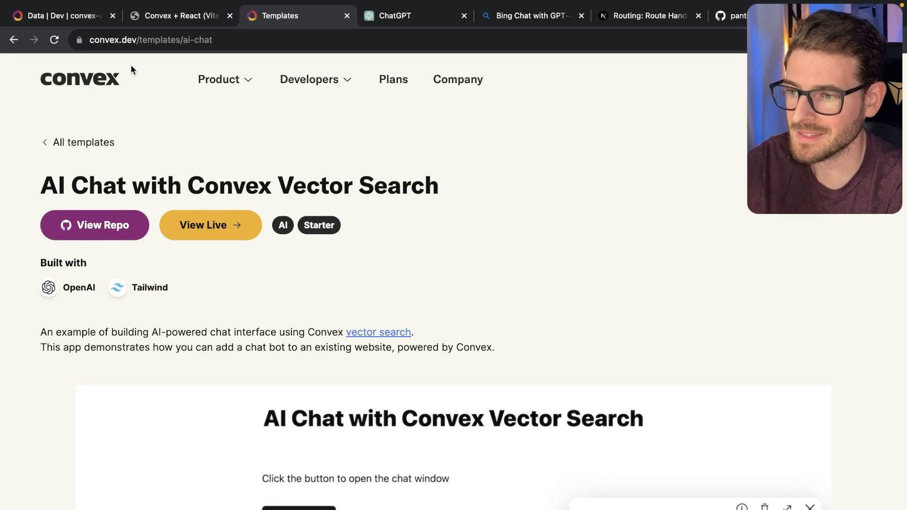
mouse_move(60, 16)
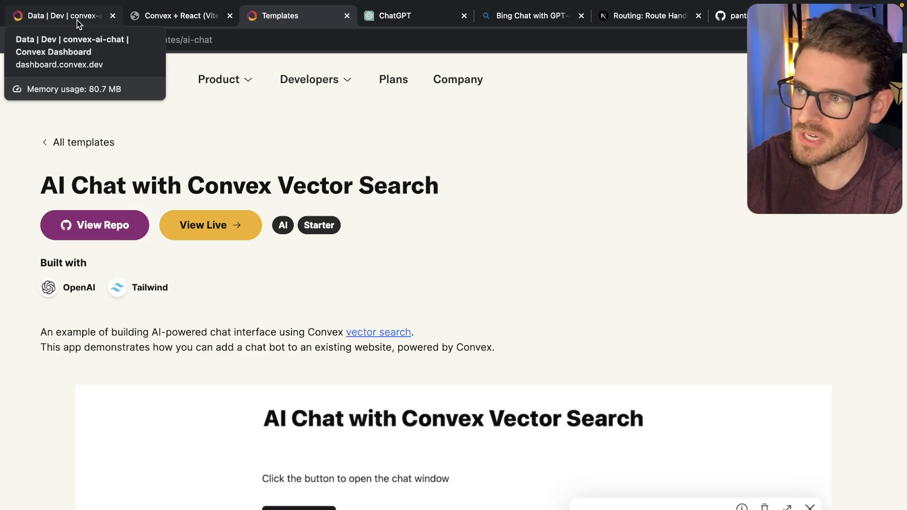
click(58, 16)
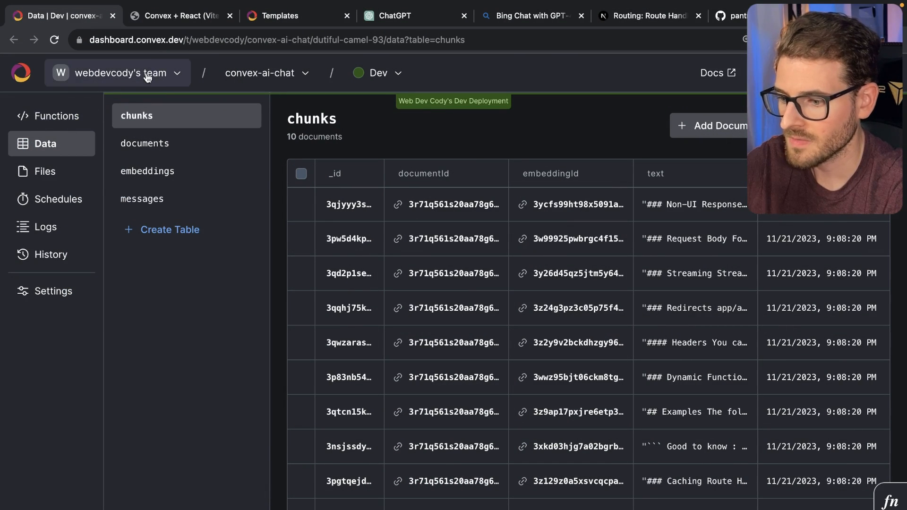
Locate the ingest/load:fetchSingle action in the deployed functions list
click(56, 116)
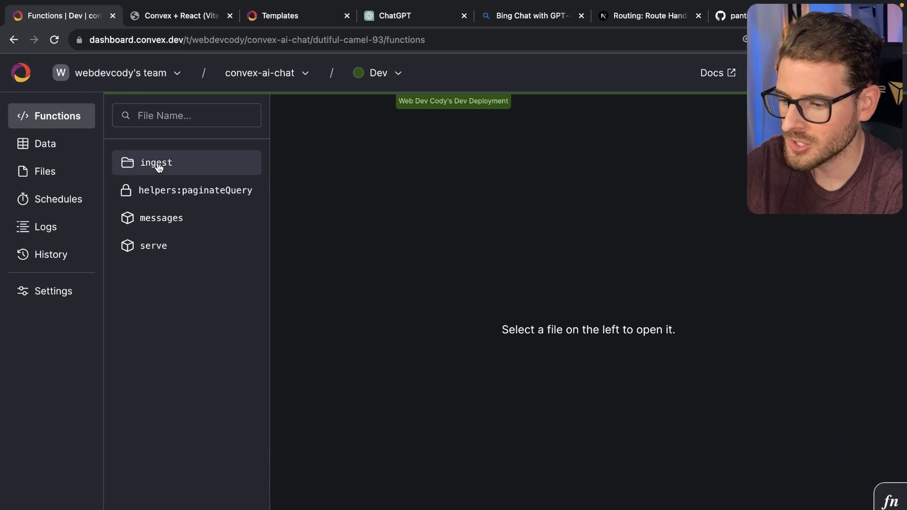
click(156, 163)
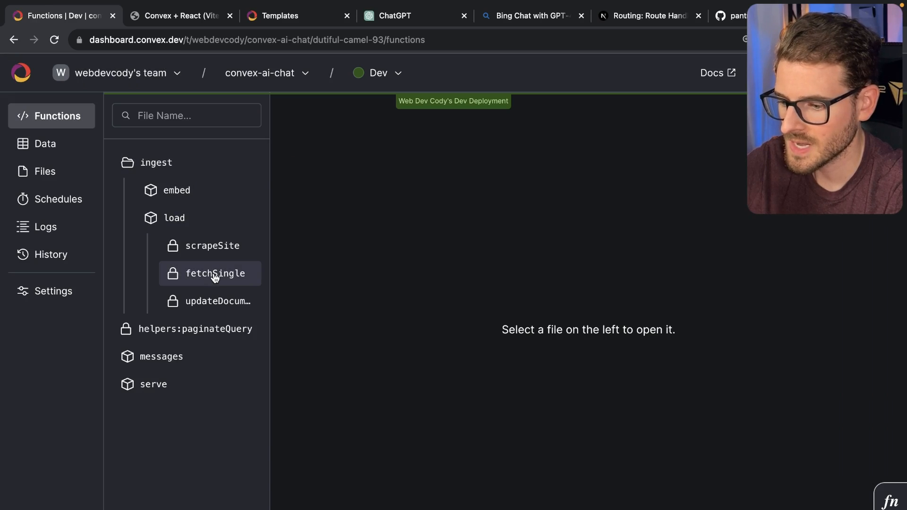
click(214, 273)
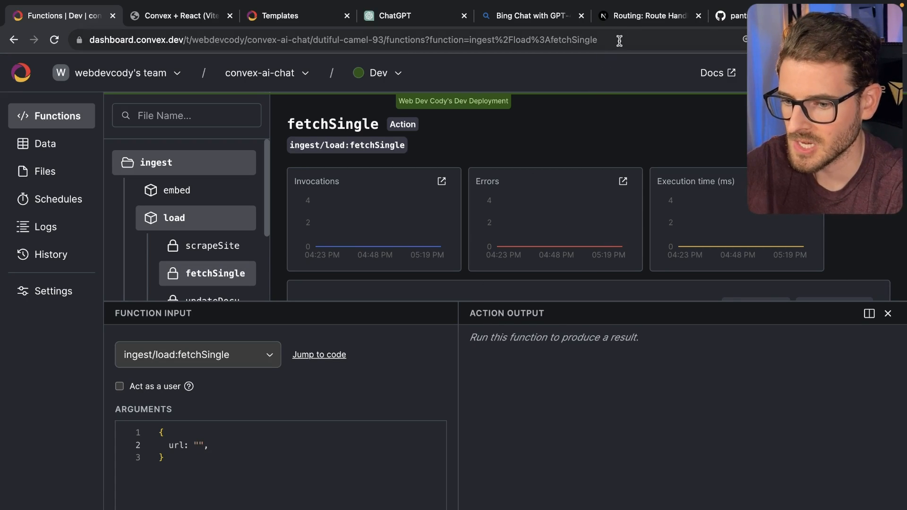
Run fetchSingle with the docs/app/building-your-application/routing/route-groups URL
click(646, 16)
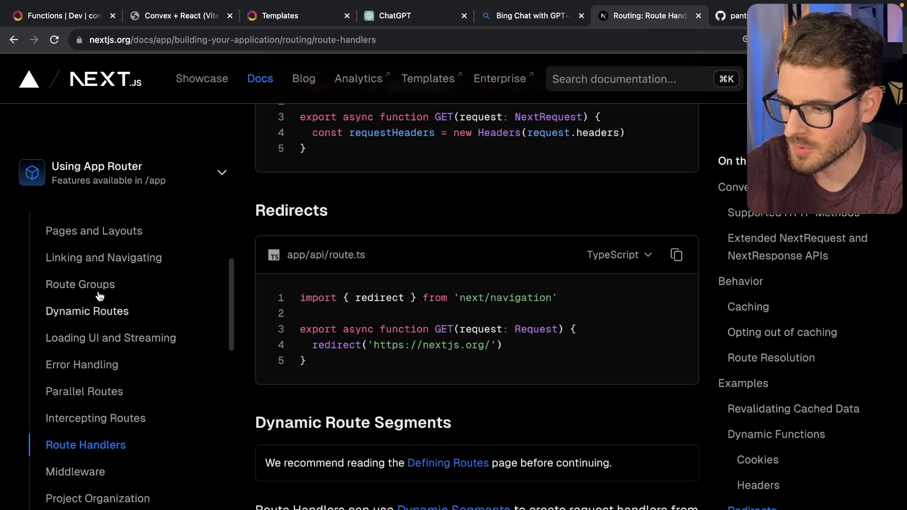
click(79, 284)
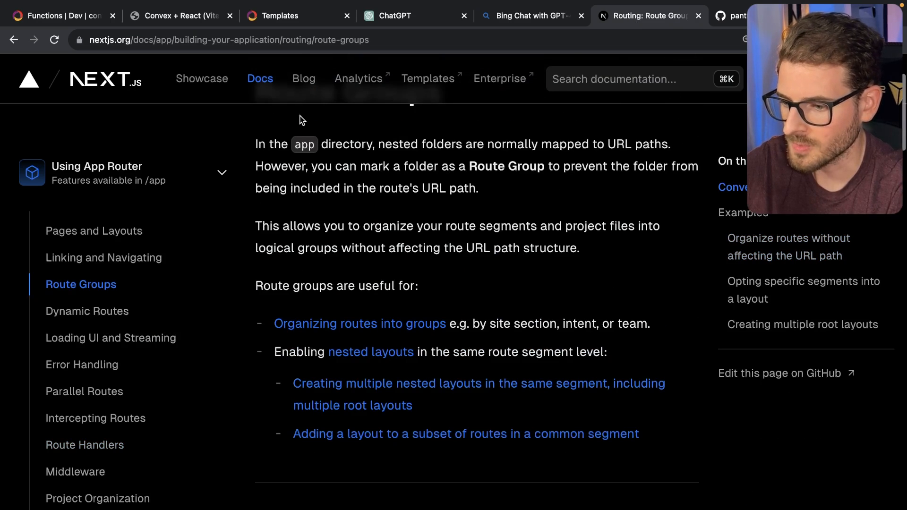
click(58, 17)
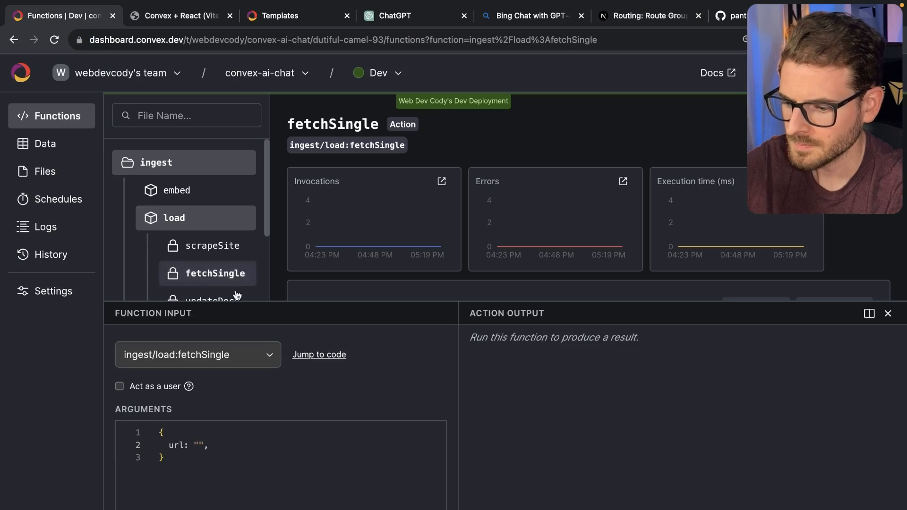
text(docs/app/building-your-application/routing/route-groups)
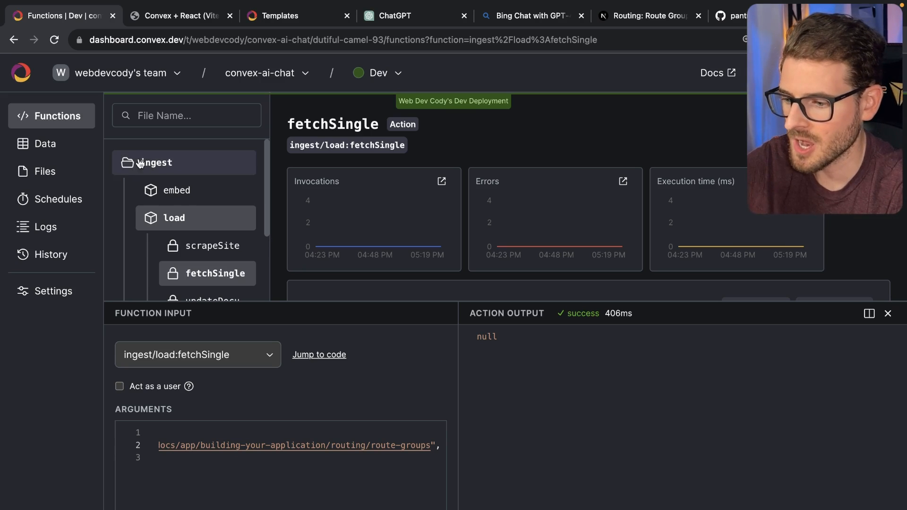
Inspect the documents and chunks tables for the new route-groups entries, then return to Functions
click(45, 144)
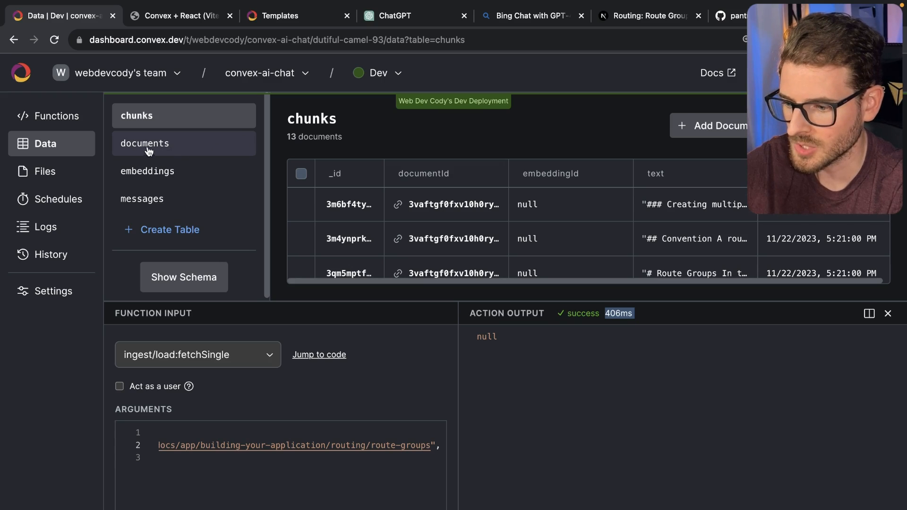
click(145, 143)
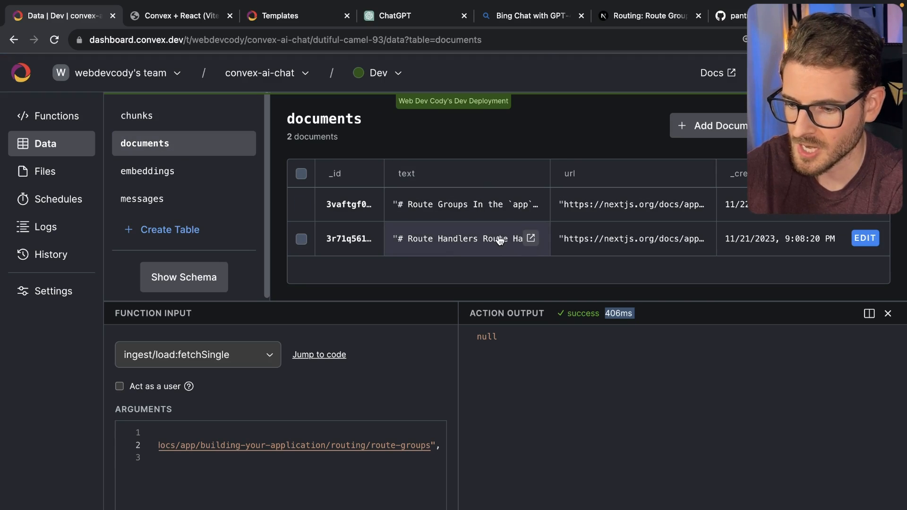
click(137, 115)
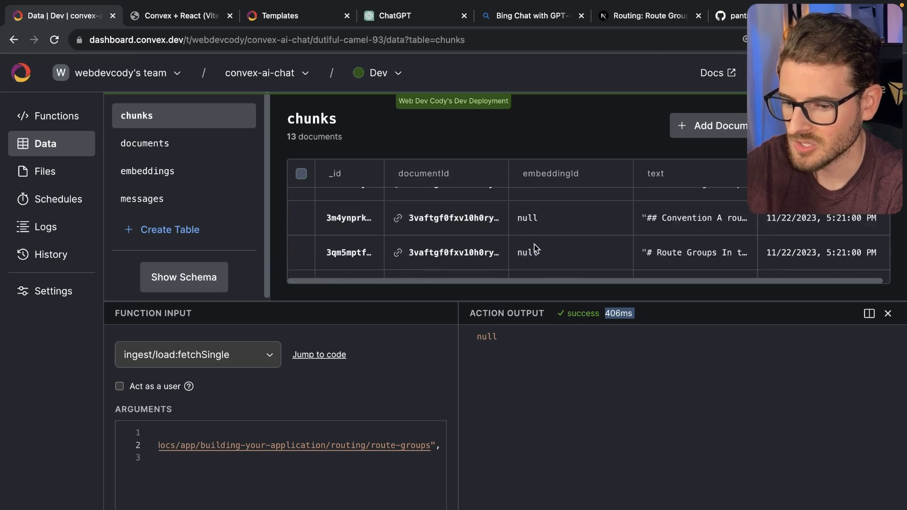
scroll(down, 3)
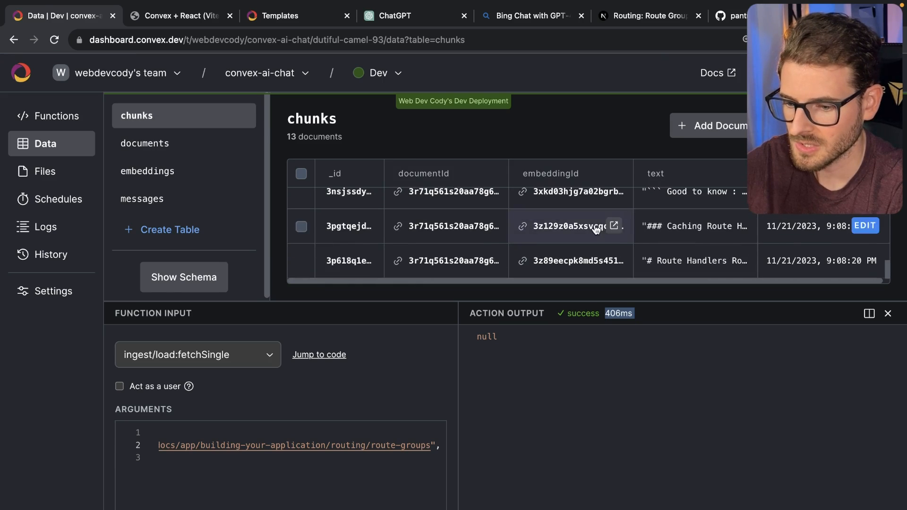
click(57, 116)
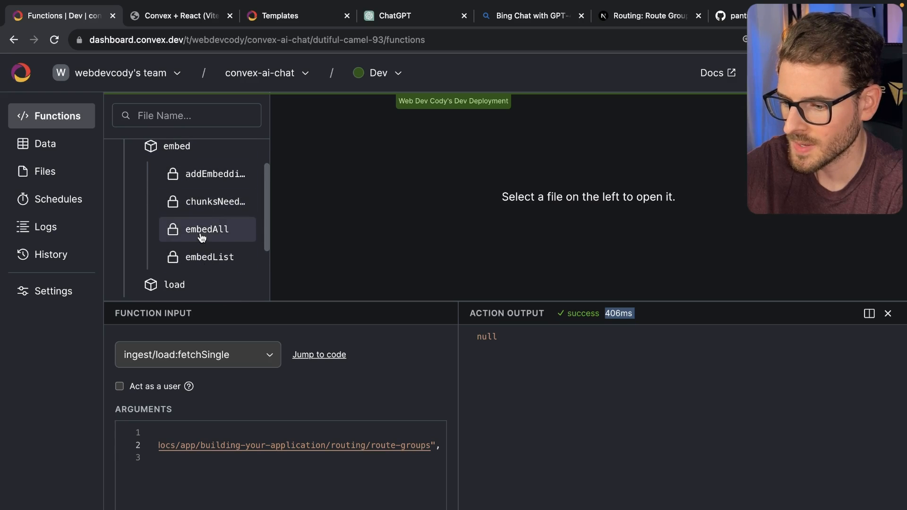
Run ingest/embed:embedAll and check the chunks table for new embedding ids
click(206, 228)
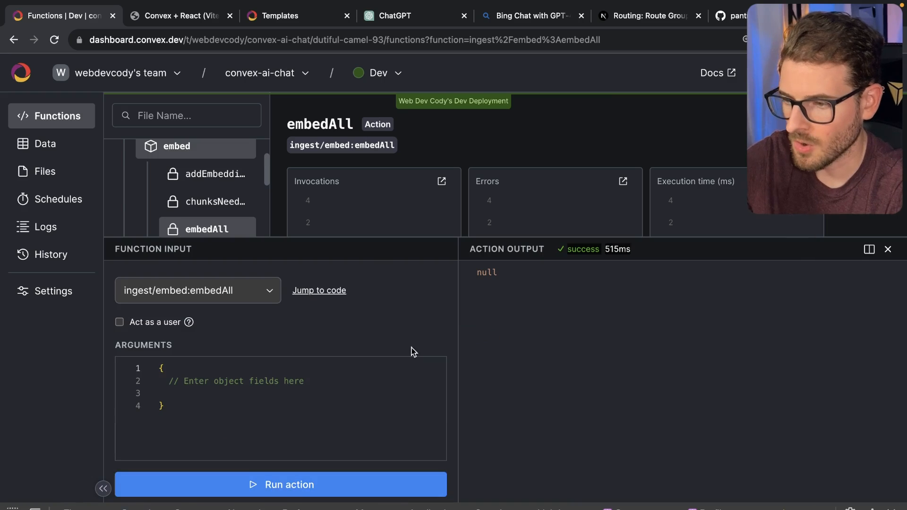
mouse_move(405, 290)
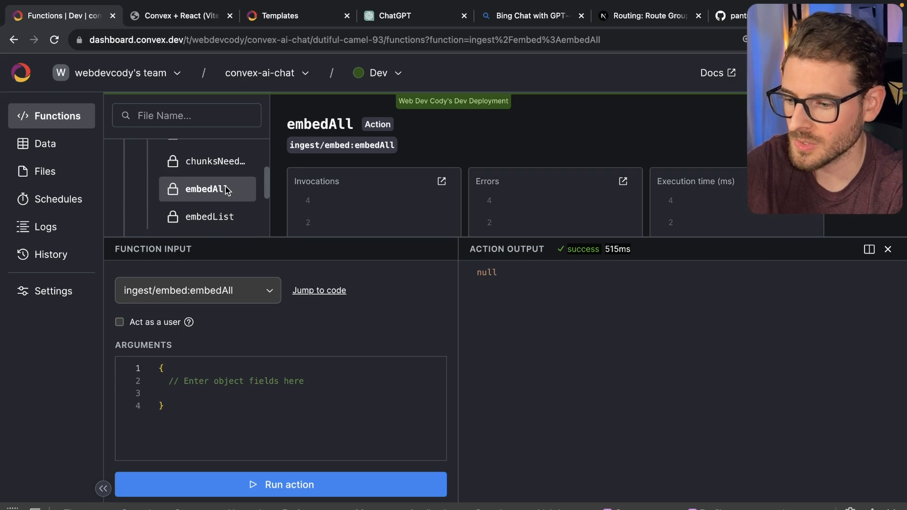
click(44, 144)
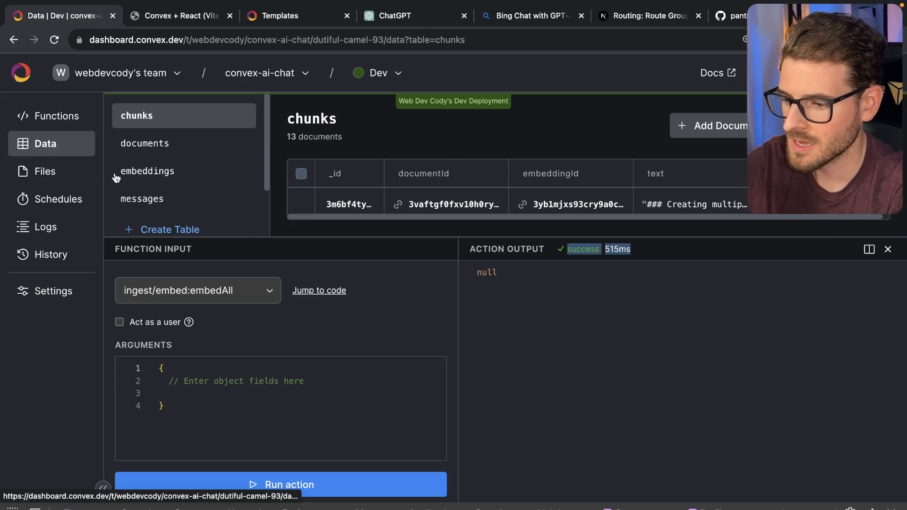
View the embeddings table with its 13 stored vector rows
click(148, 171)
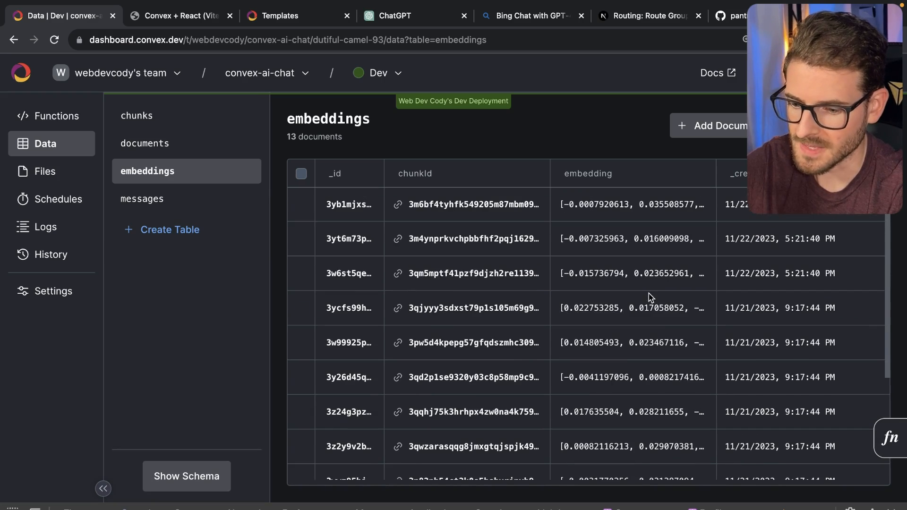
mouse_move(455, 295)
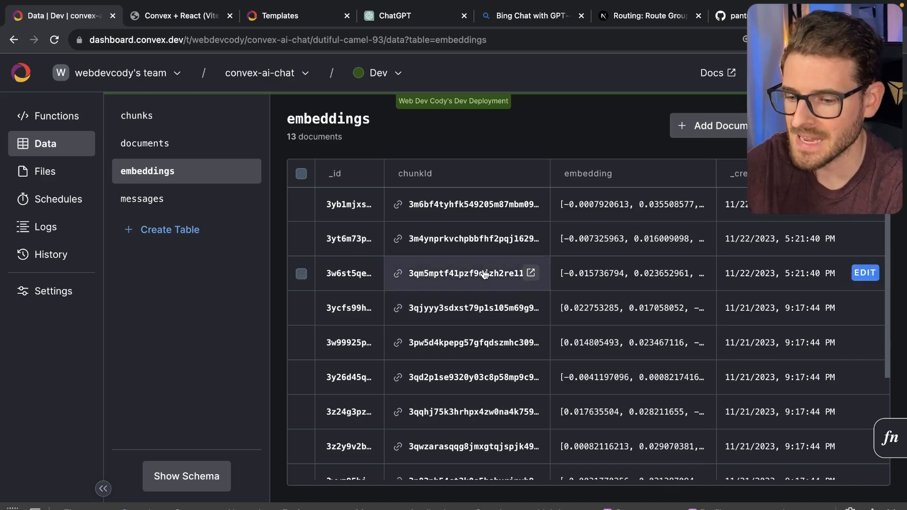
click(630, 273)
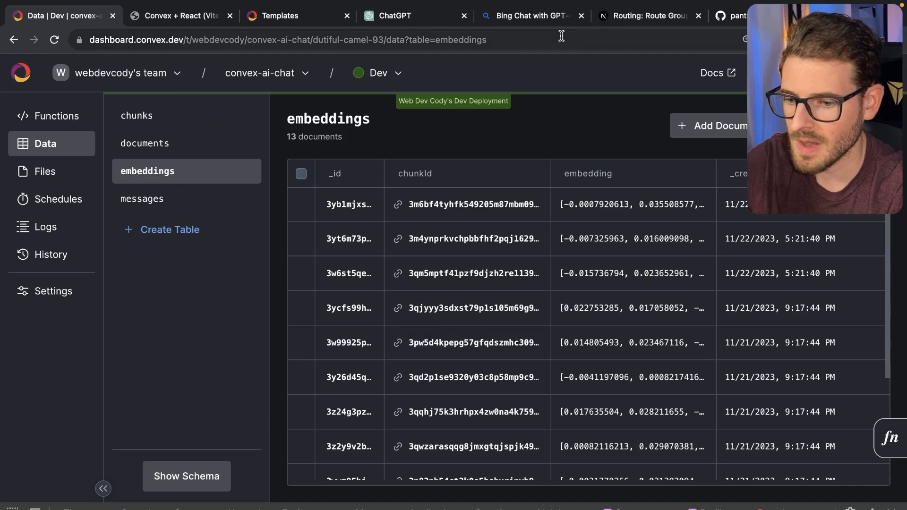
Check the deployment logs for the fetch and embedding runs, then switch to the local AI chat app
click(46, 226)
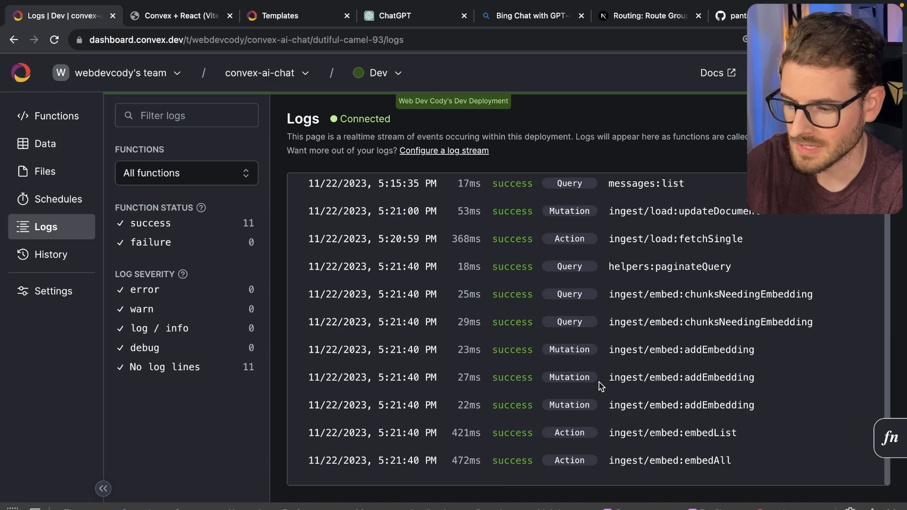
click(56, 115)
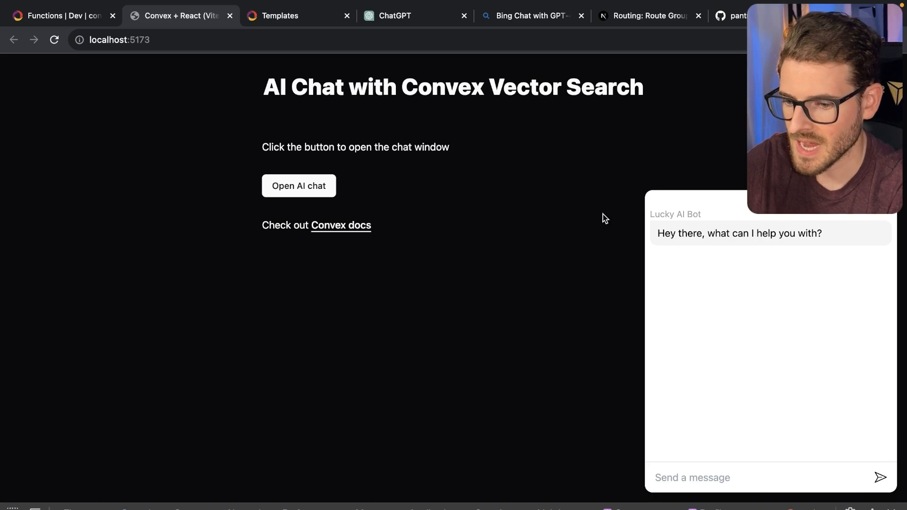
Ask the local chatbot for a route group example and start entering the route-groups docs URL
click(648, 16)
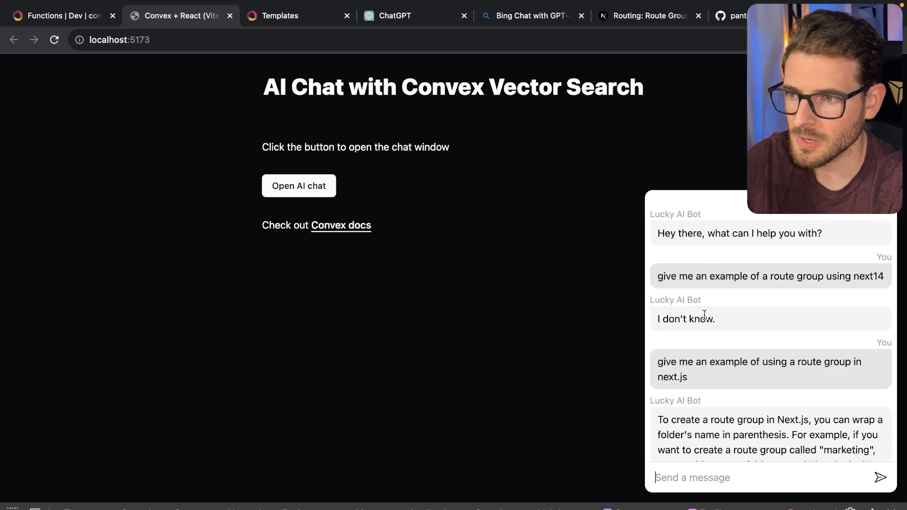
scroll(down, 3)
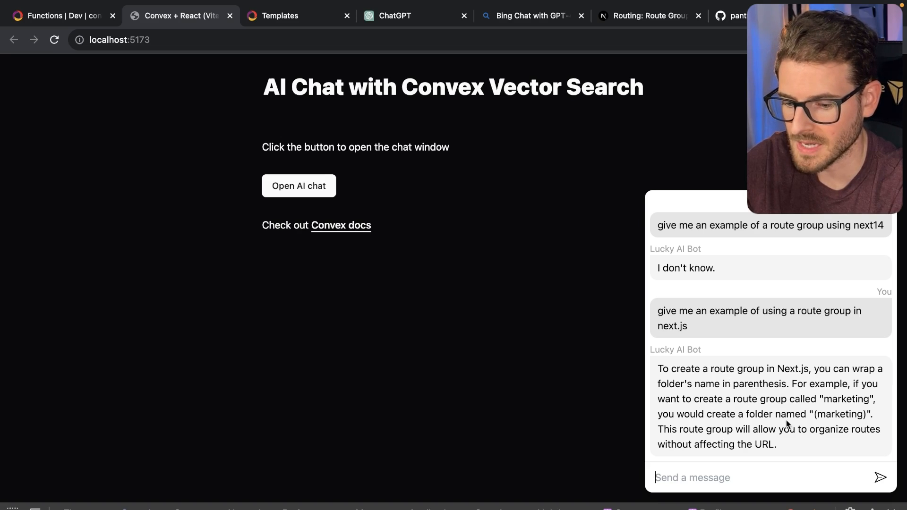
mouse_move(687, 427)
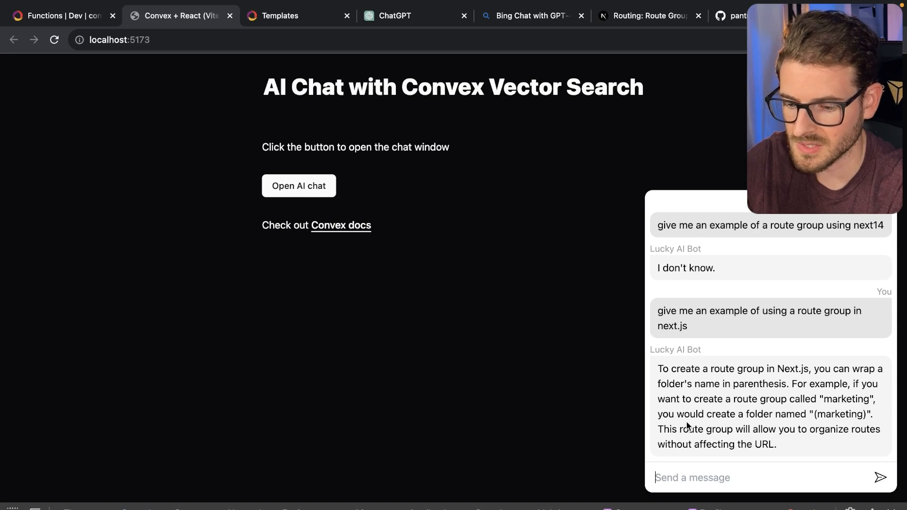
click(648, 16)
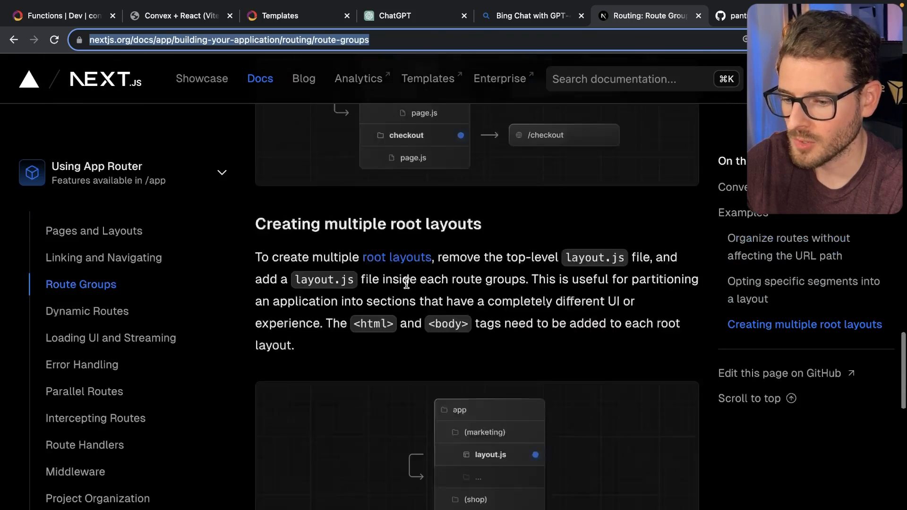
click(181, 16)
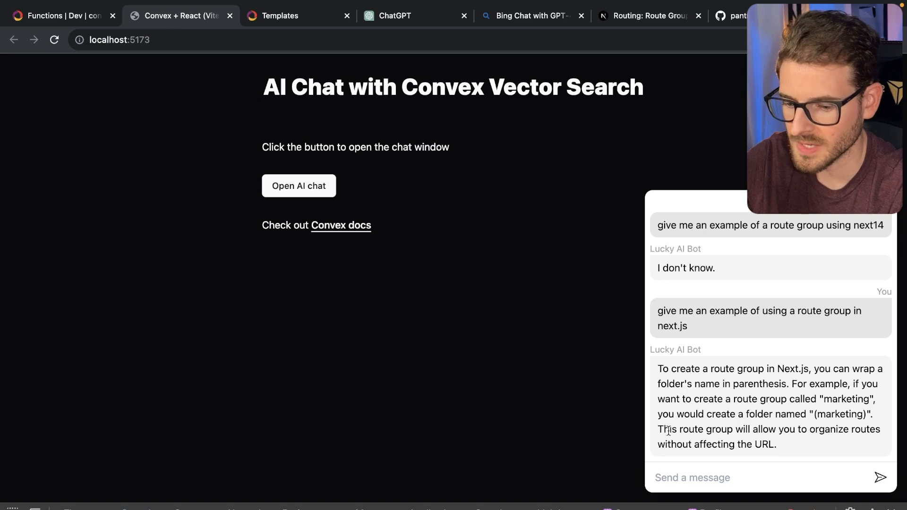
text(building-your-application/routing/route-groups)
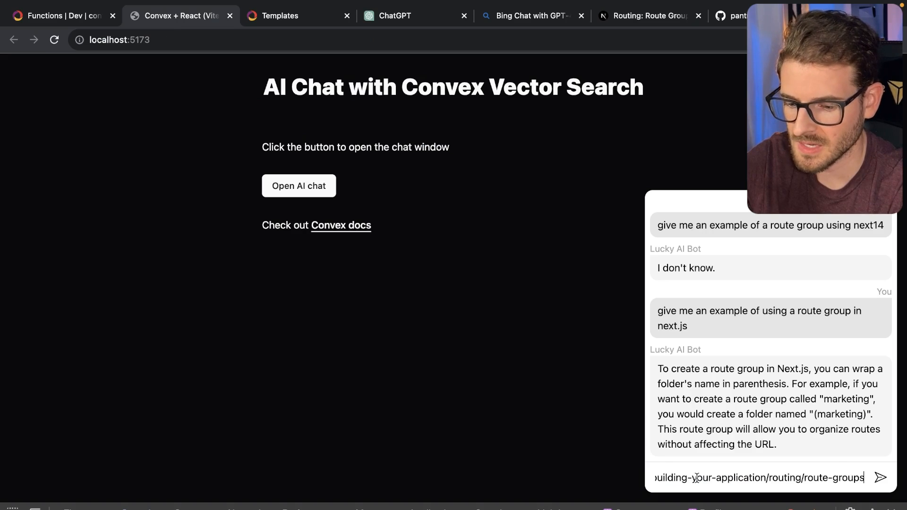
Grab the earlier GET route handler prompt from ChatGPT and return to the local chat app
click(395, 16)
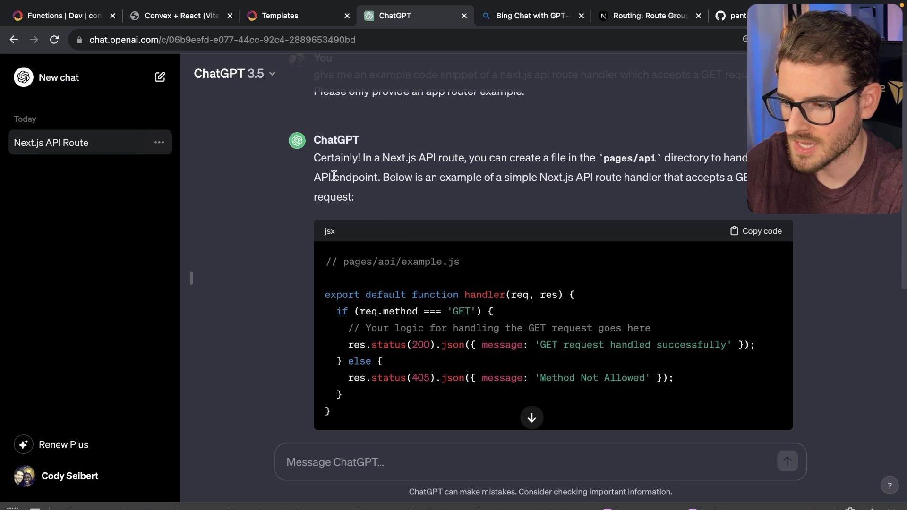
scroll(down, 3)
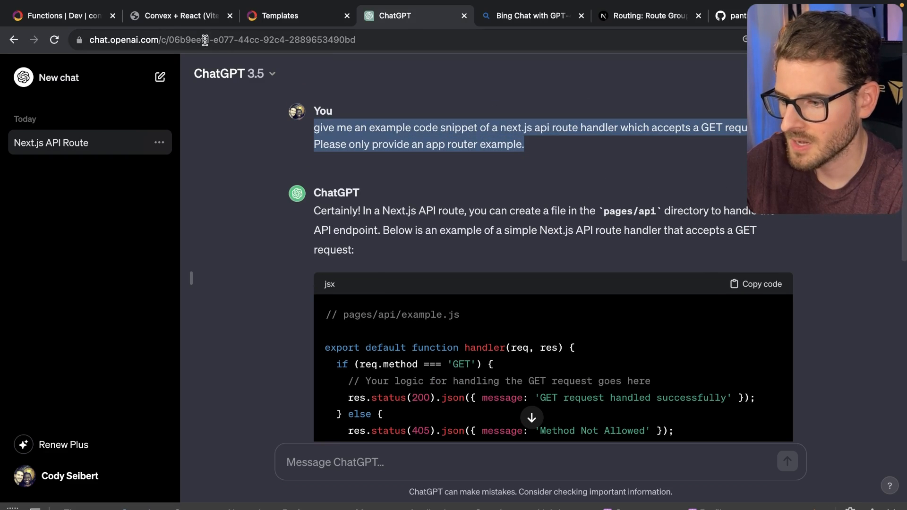
mouse_move(79, 29)
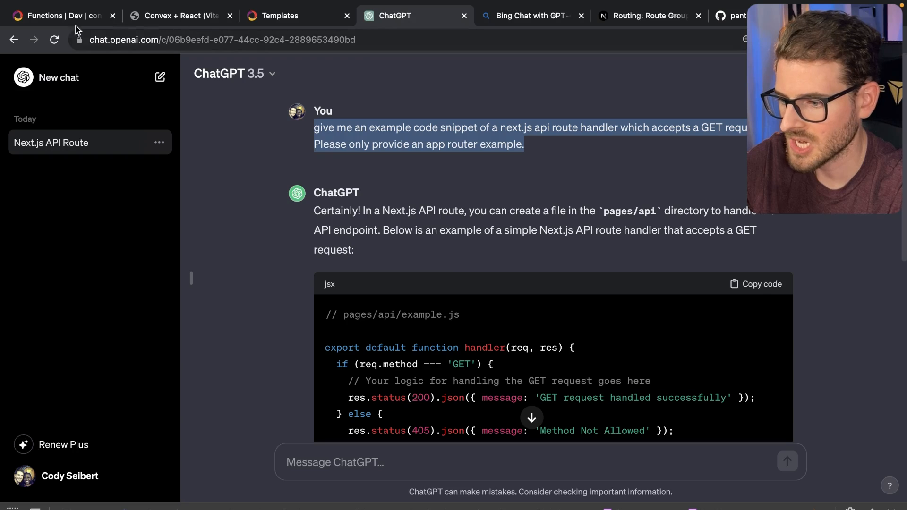
click(180, 16)
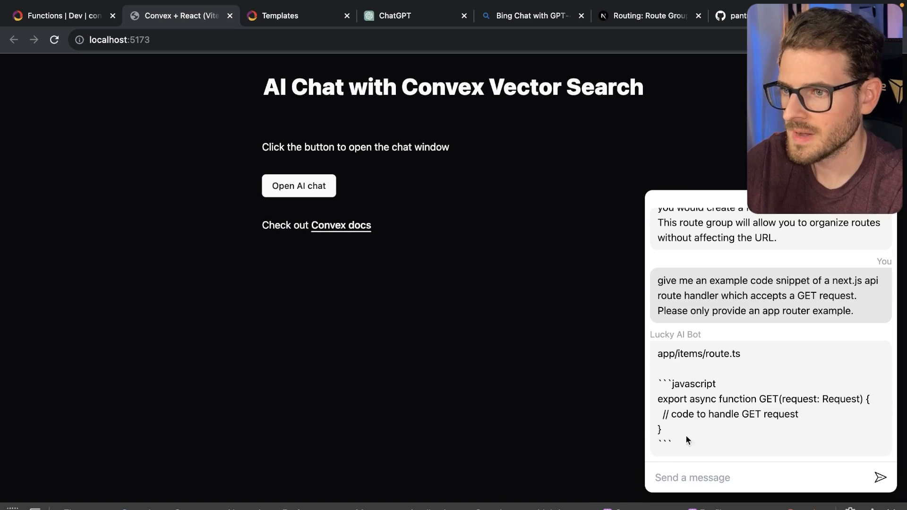
Ask the bot for a GET handler example sending back JSON with a success message
drag(658, 399, 758, 399)
text(. Please only provide an app router example.)
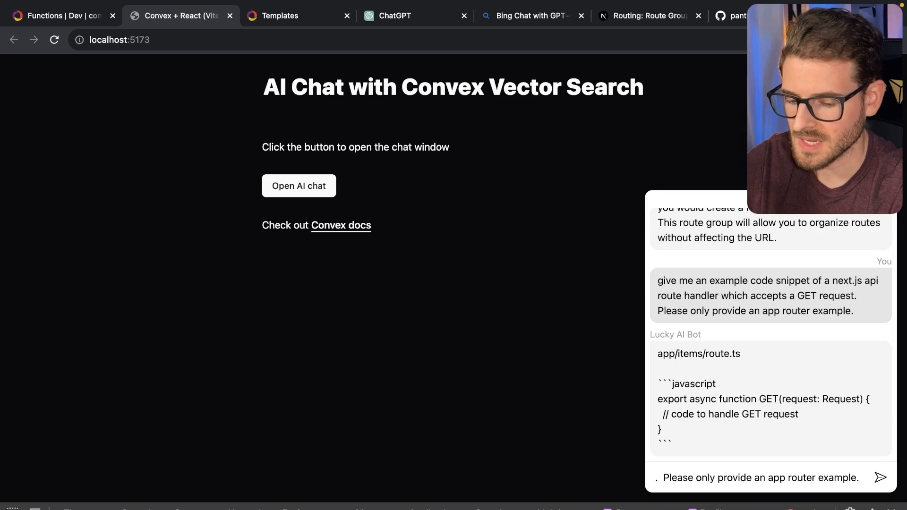
text(Give an example of sending back json with a suc)
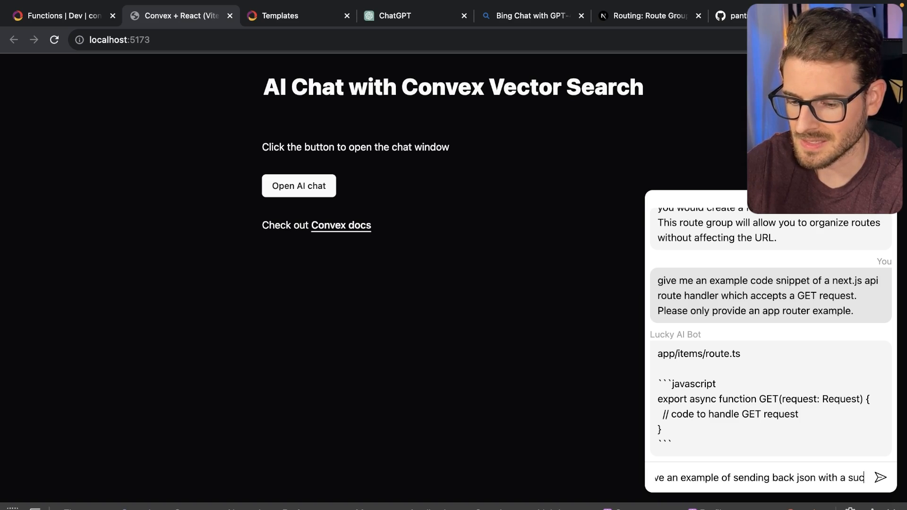
click(879, 477)
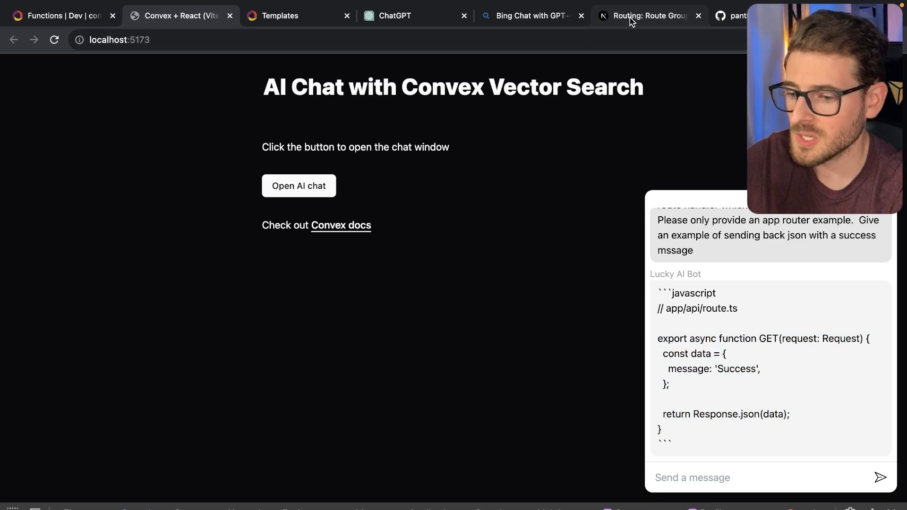
click(280, 16)
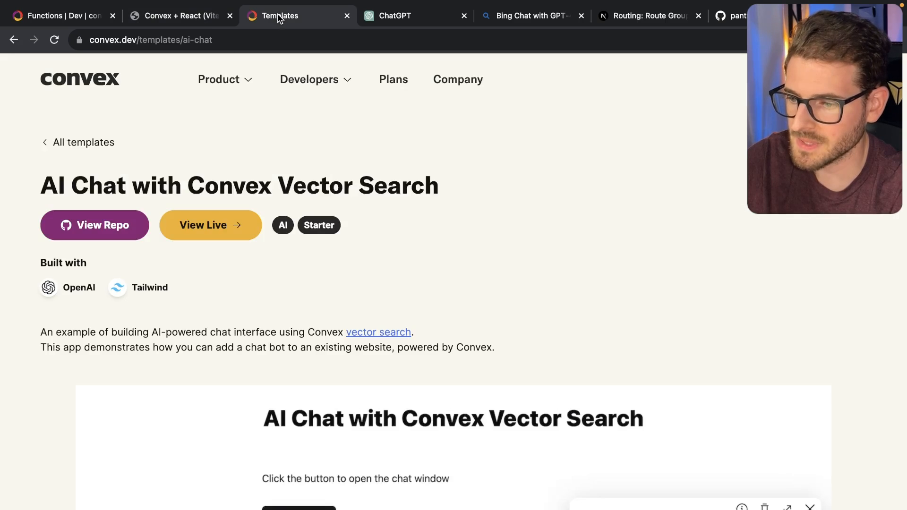
click(178, 16)
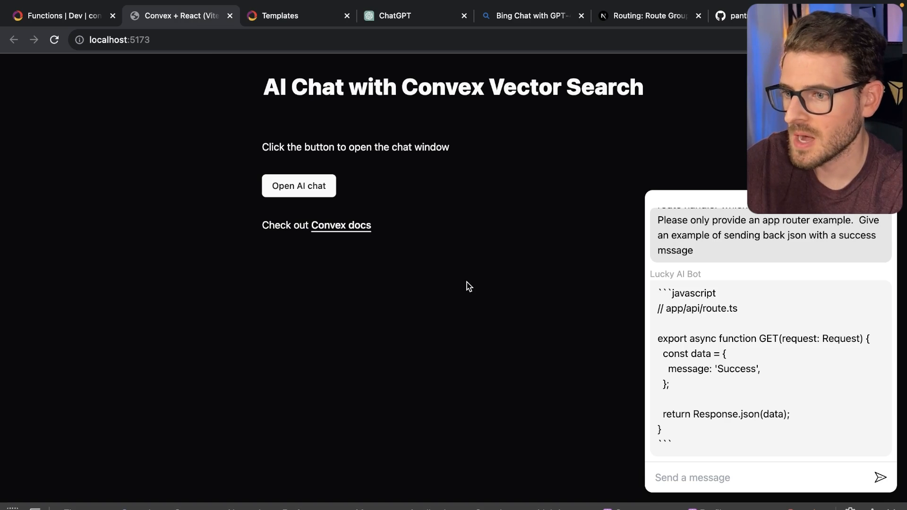
mouse_move(489, 264)
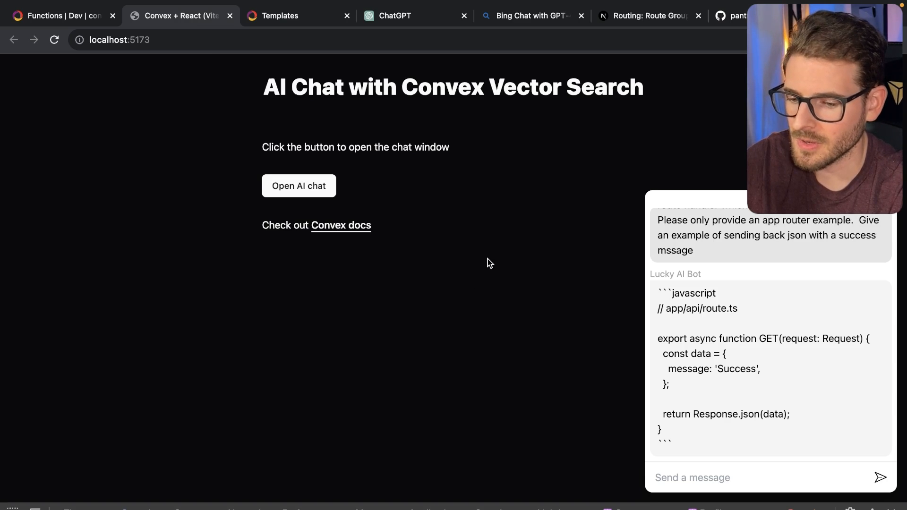
mouse_move(424, 226)
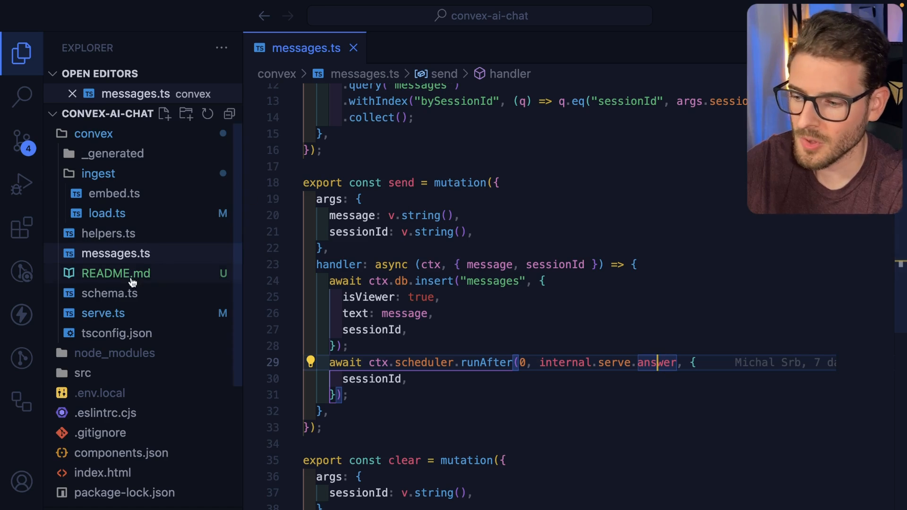
Review serve.ts where the answer action embeds lastUserMessage and runs the vector search
click(436, 183)
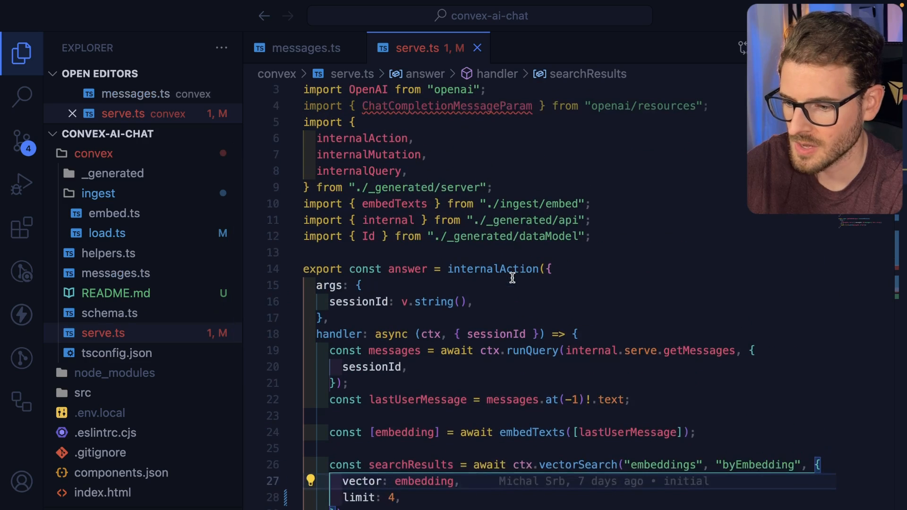
scroll(down, 3)
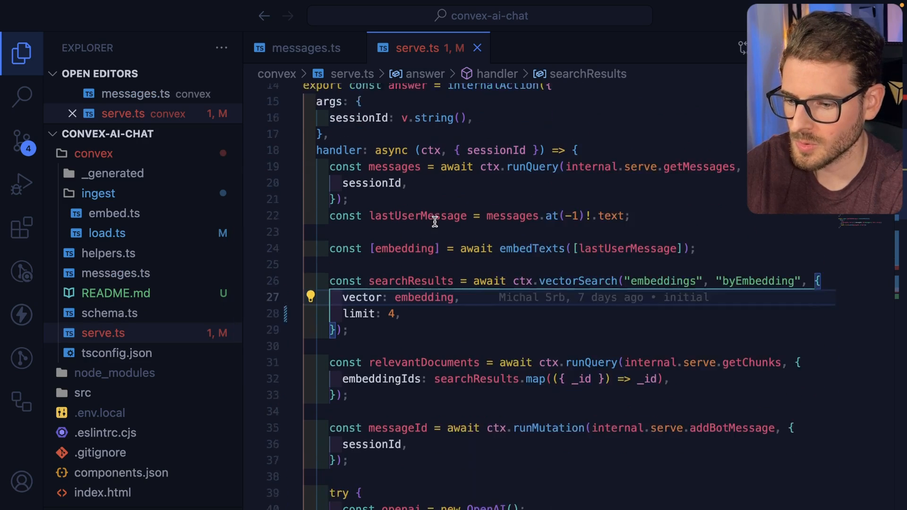
scroll(down, 3)
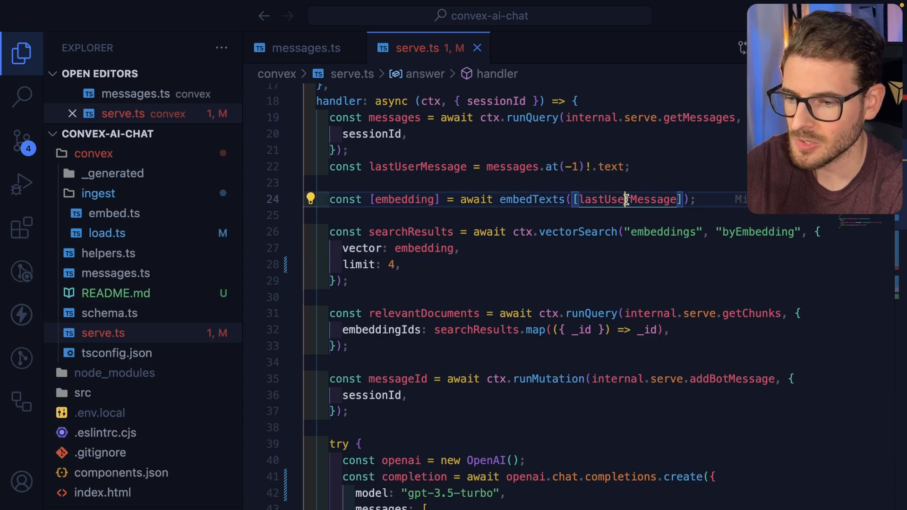
double_click(626, 199)
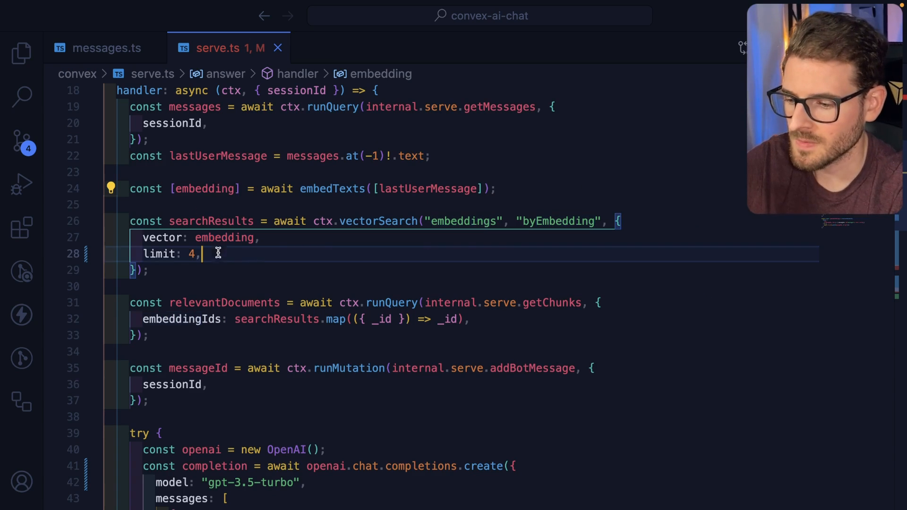
mouse_move(225, 237)
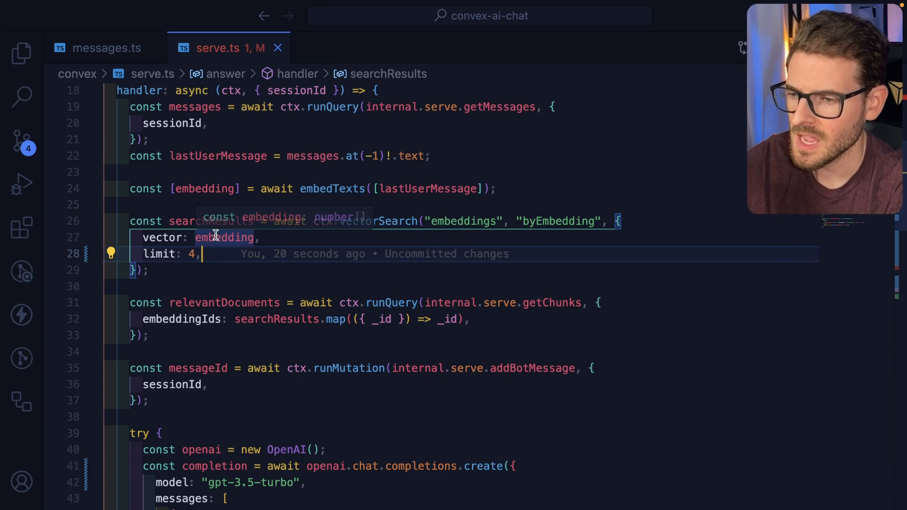
mouse_move(248, 253)
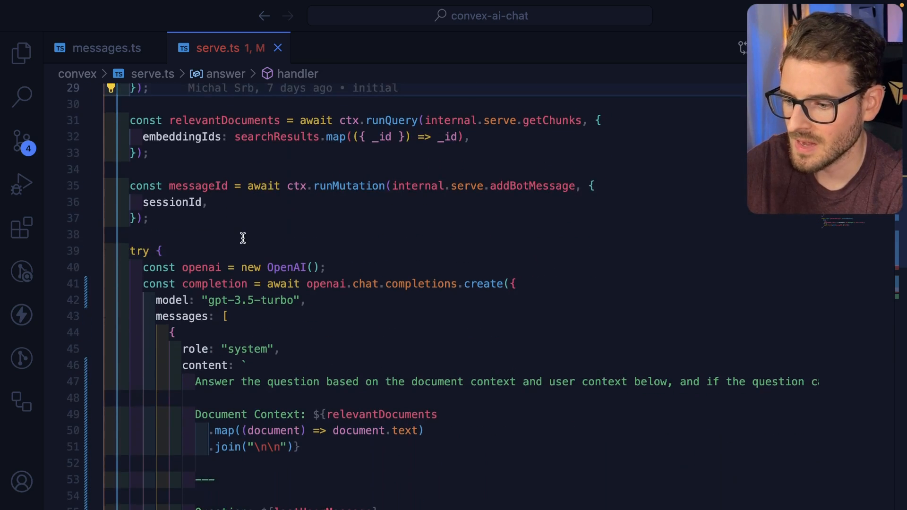
scroll(down, 3)
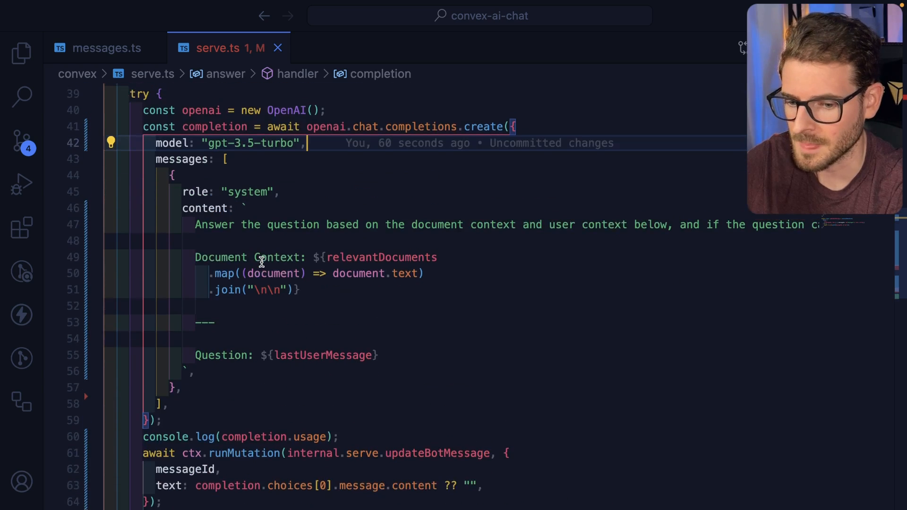
scroll(down, 3)
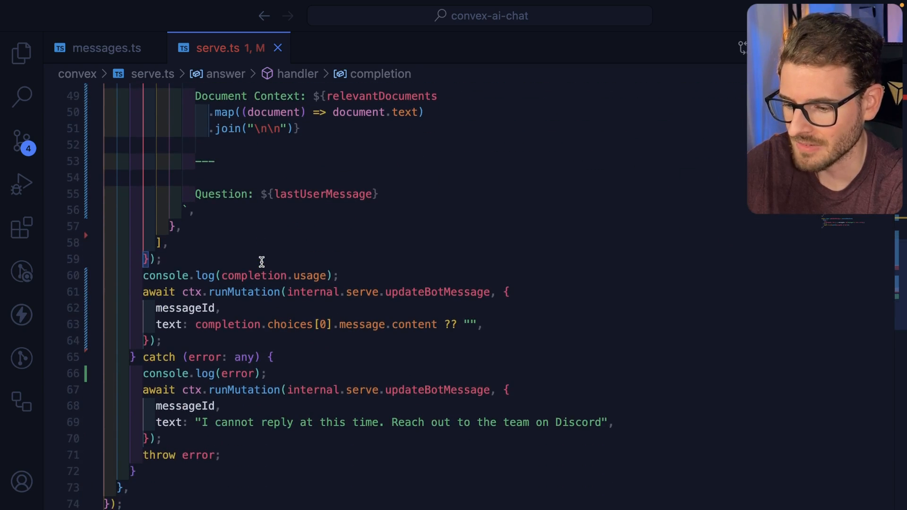
click(22, 53)
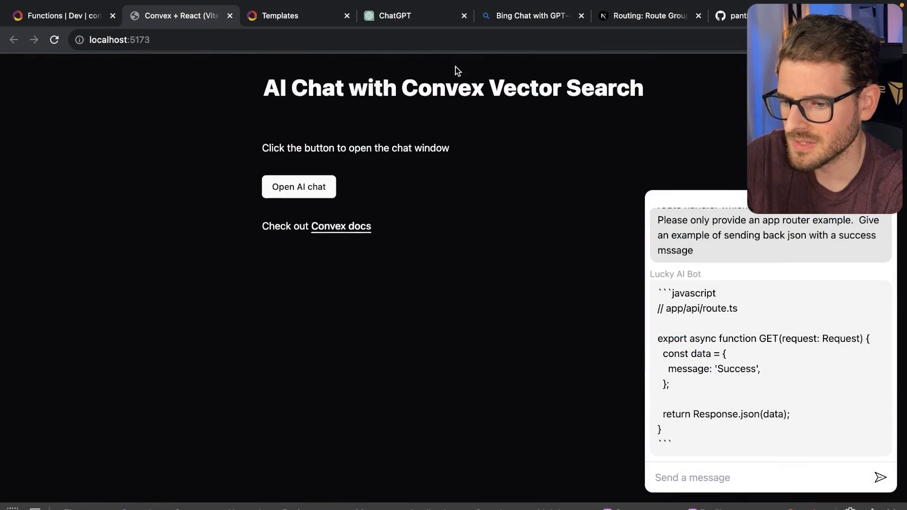
Glance at the Next.js route groups docs and return to the local chat app
click(648, 16)
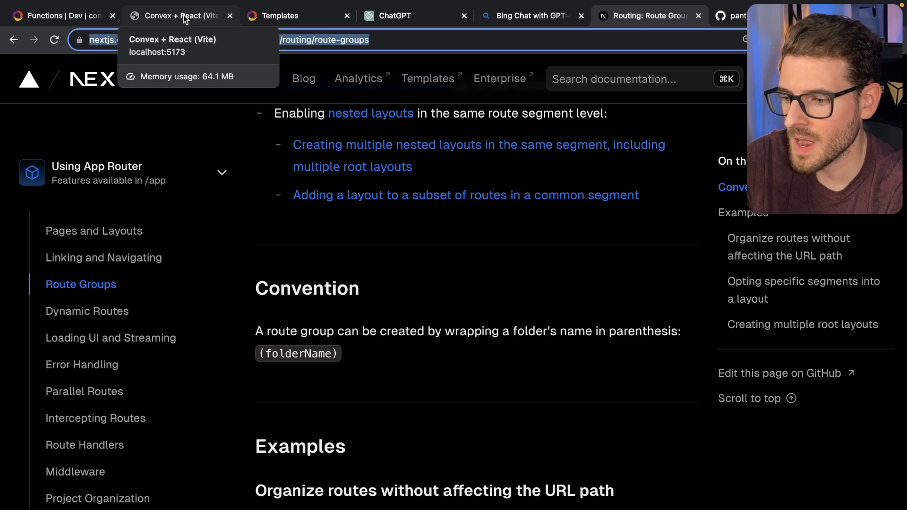
click(180, 16)
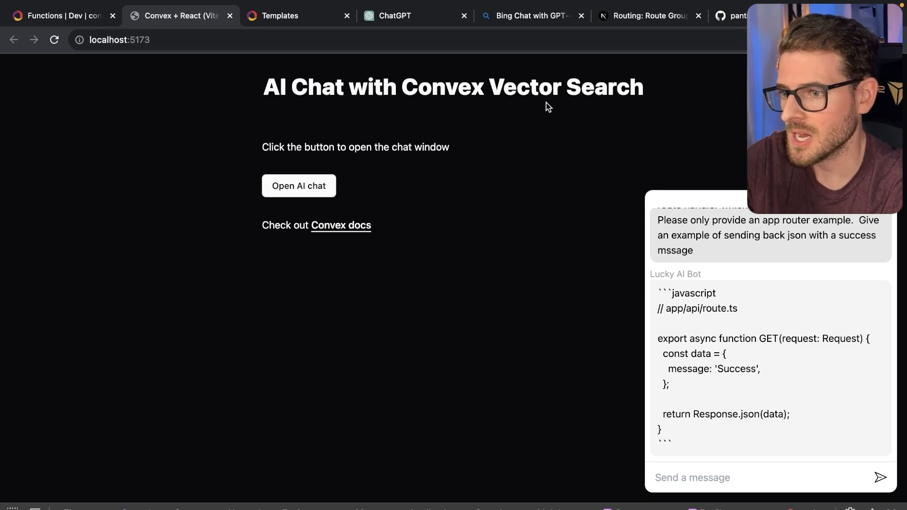
mouse_move(363, 94)
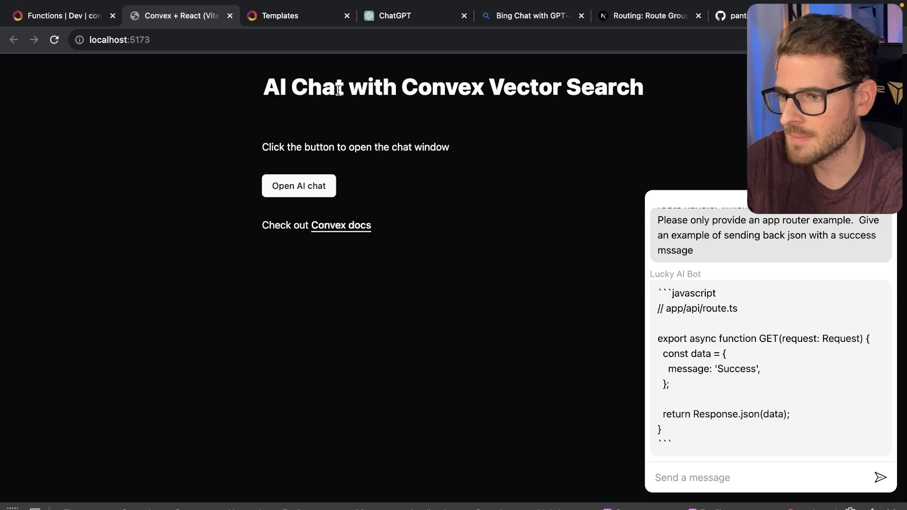
mouse_move(299, 89)
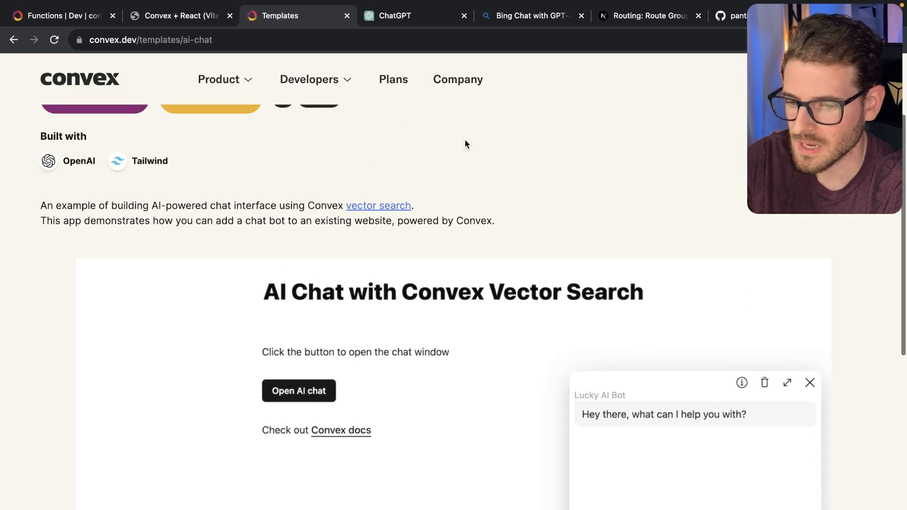
Scroll down to the live demo chat on the Convex AI chat template page
scroll(down, 3)
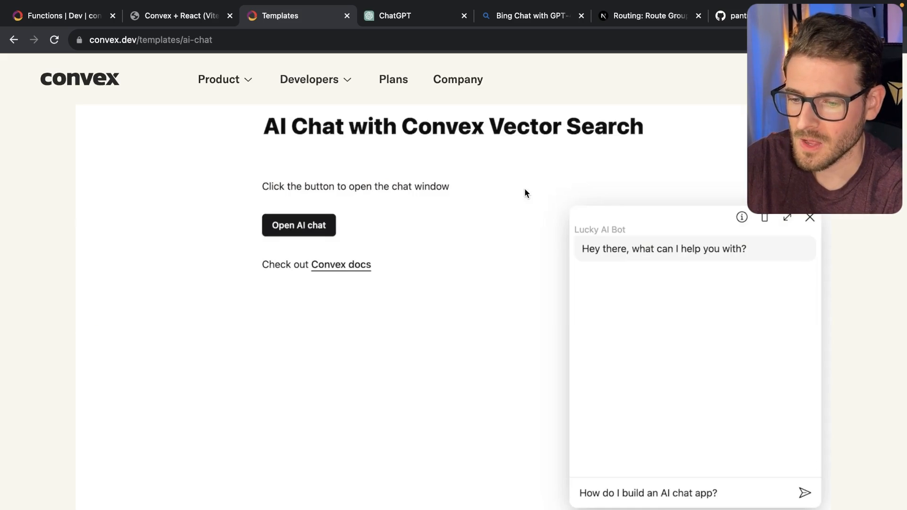
mouse_move(608, 68)
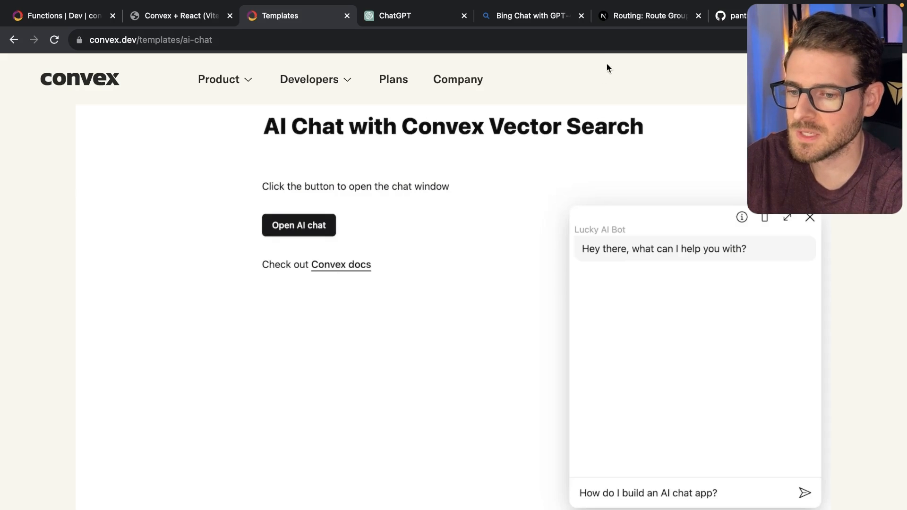
mouse_move(654, 90)
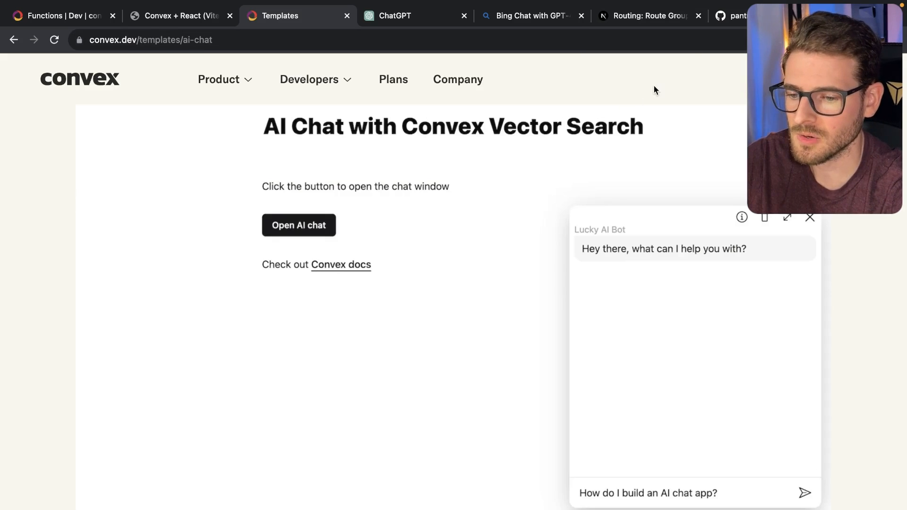